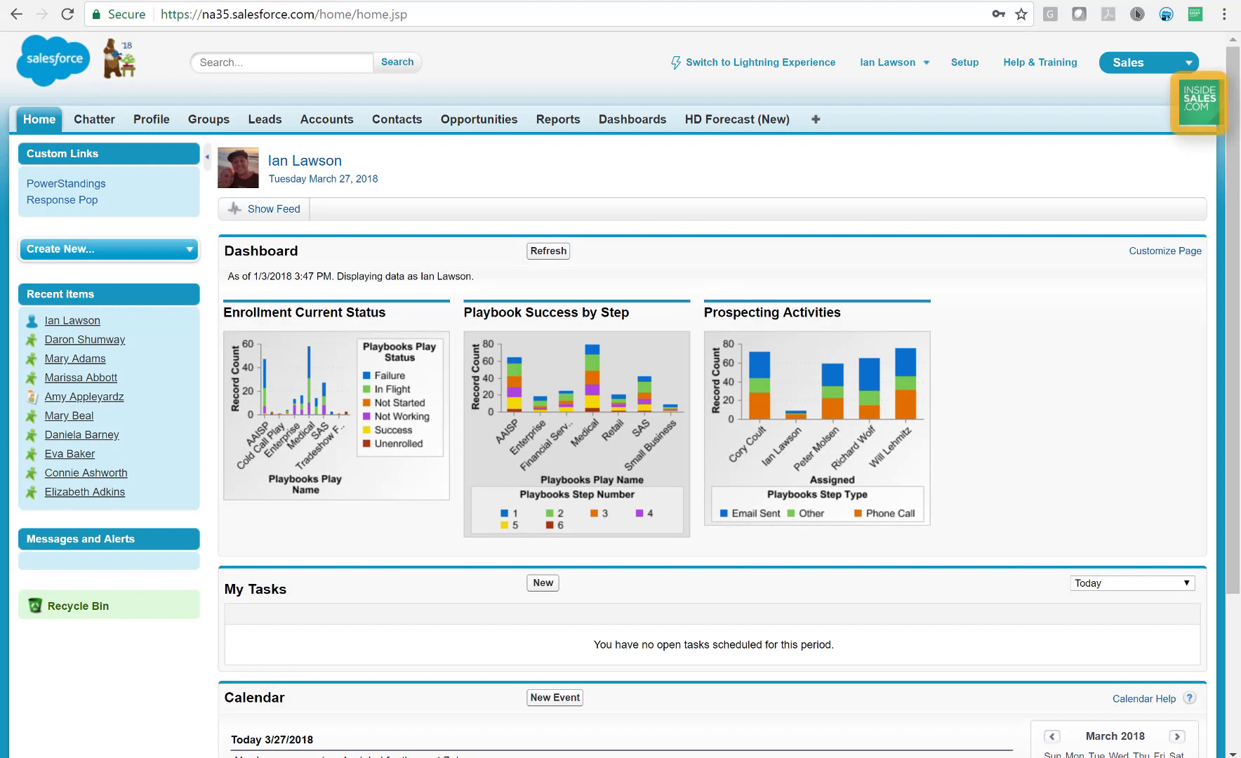
pyautogui.moveTo(1204, 118)
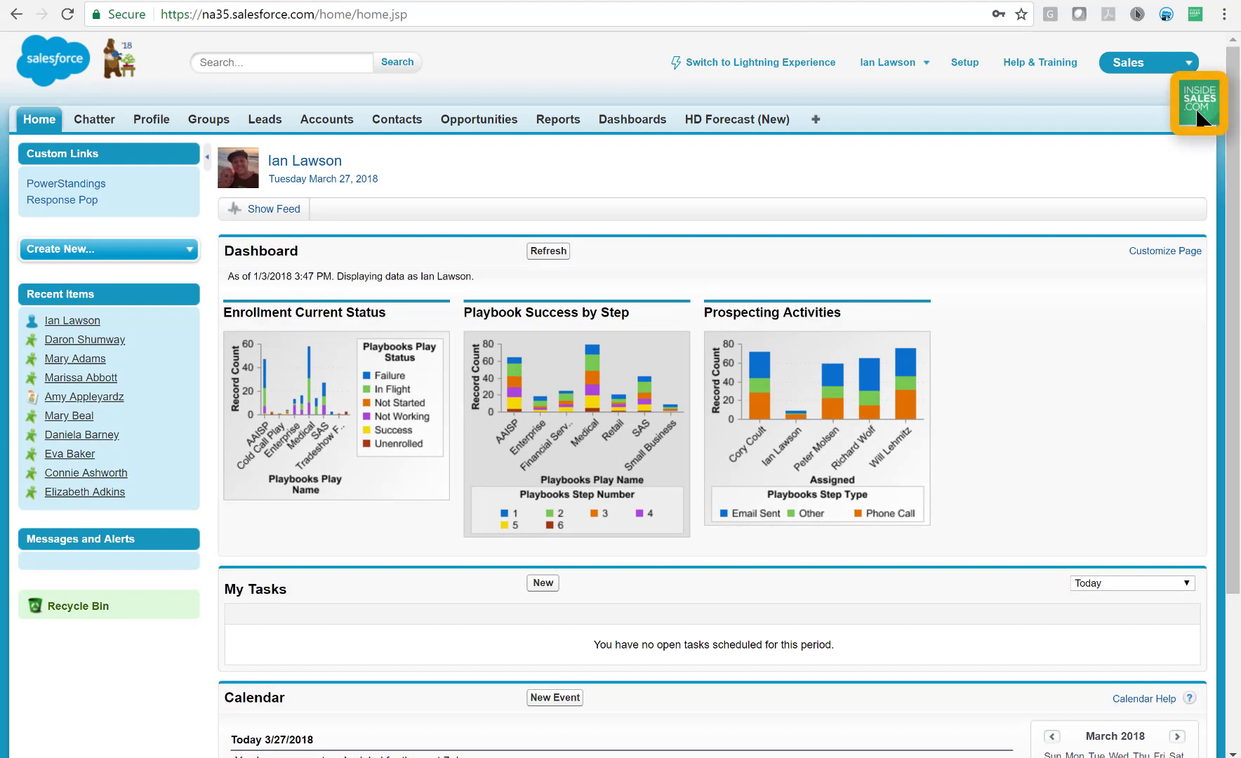
# Open the InsideSales Playbooks panel in Salesforce and sign in with Salesforce.
pyautogui.click(1199, 102)
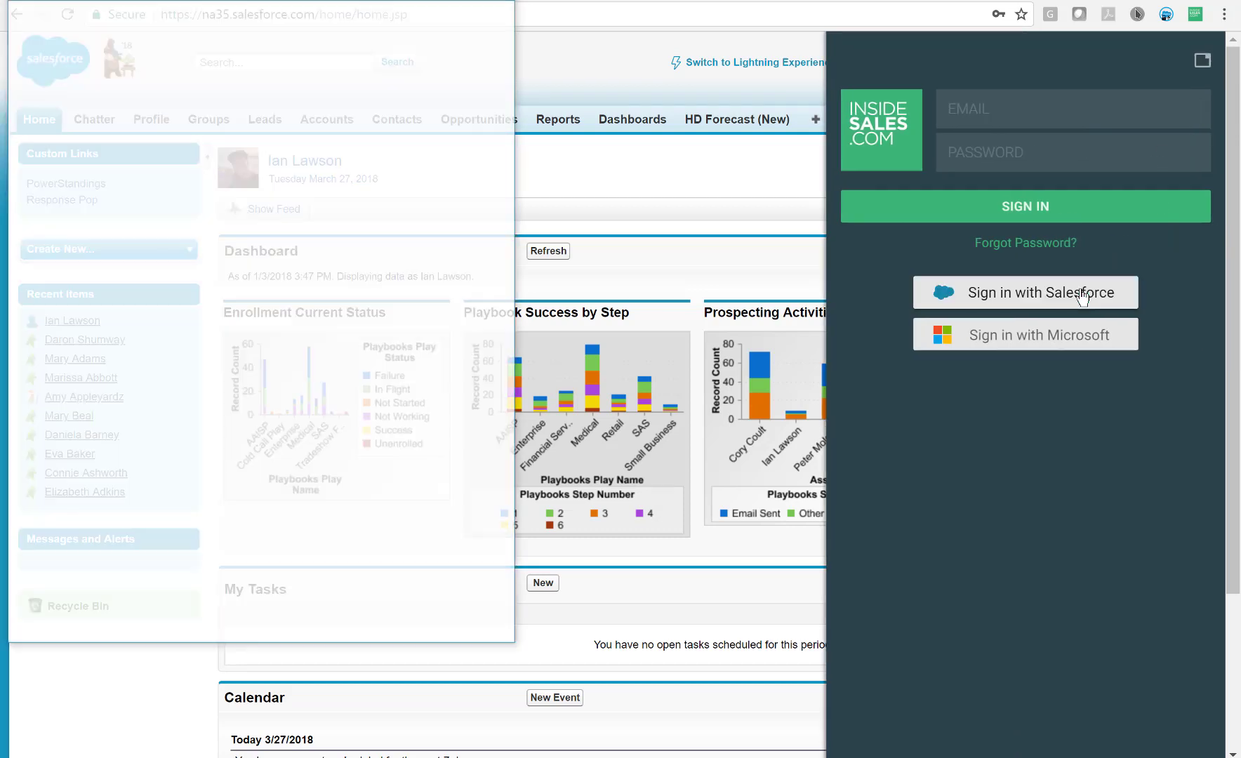
pyautogui.click(1024, 292)
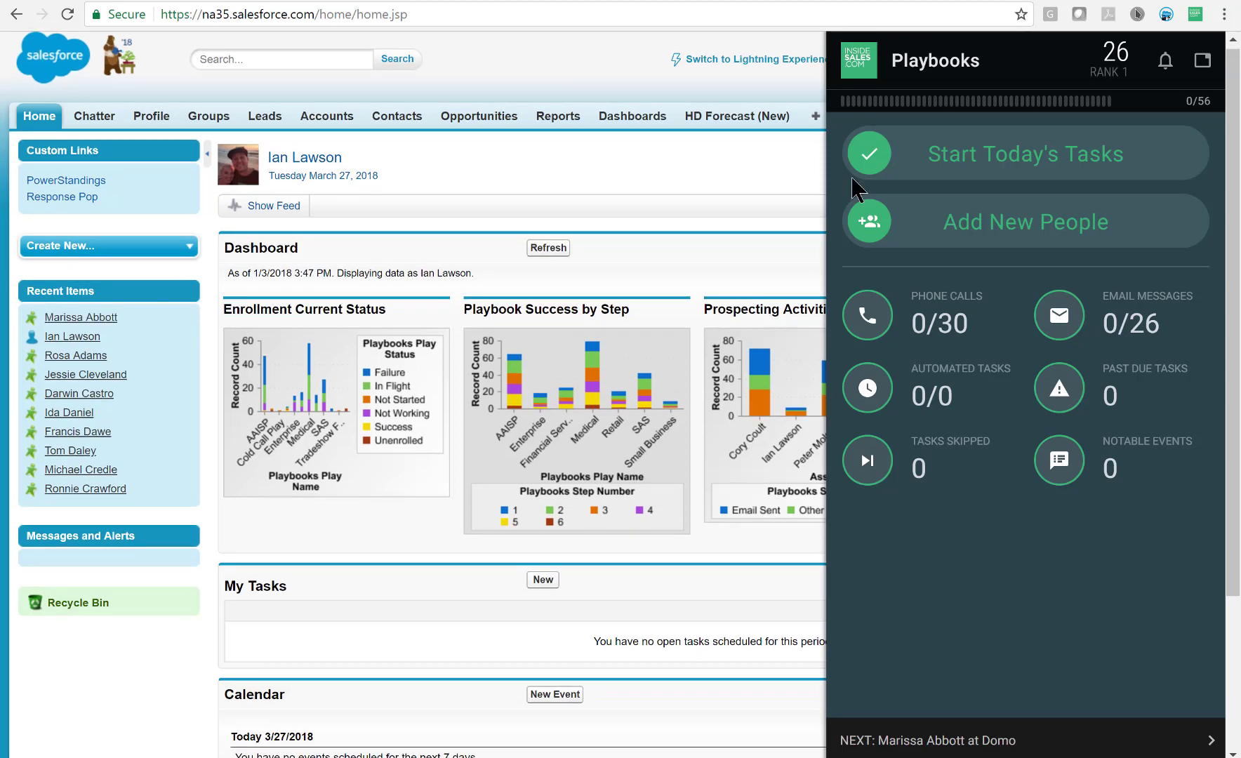
pyautogui.click(1024, 153)
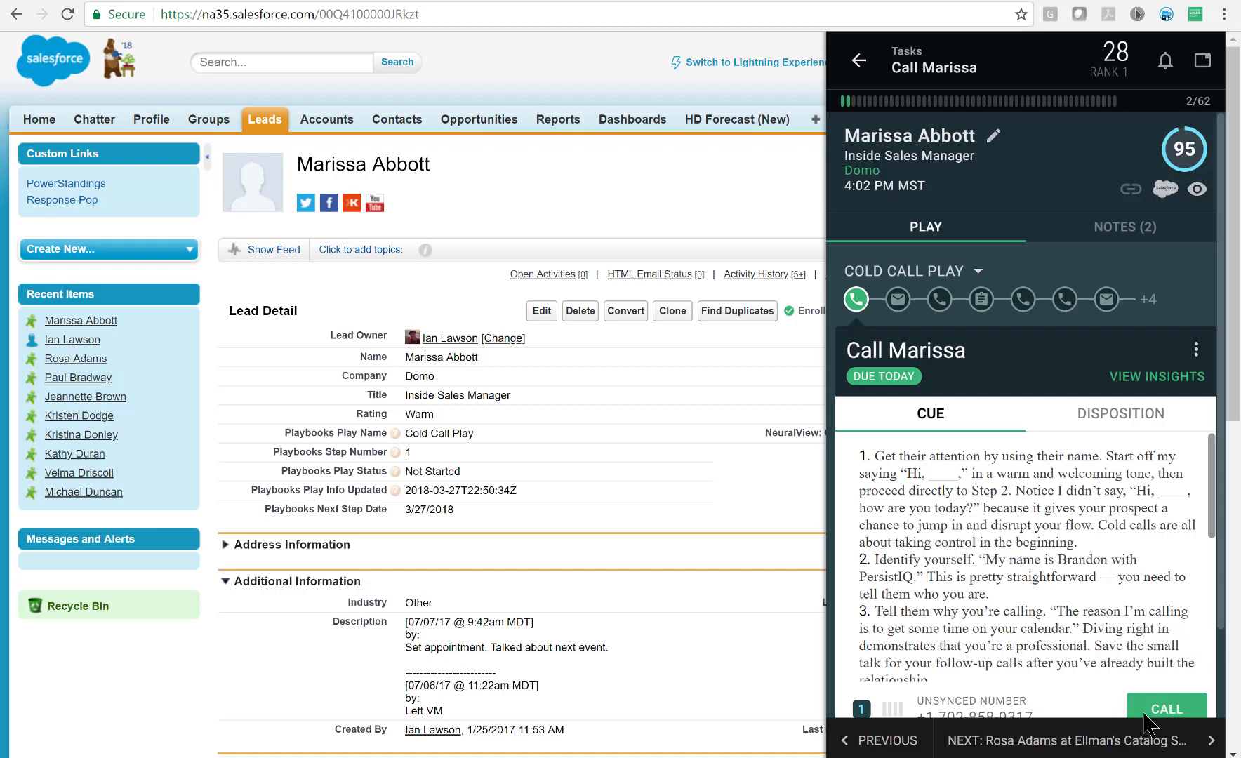
pyautogui.click(1167, 709)
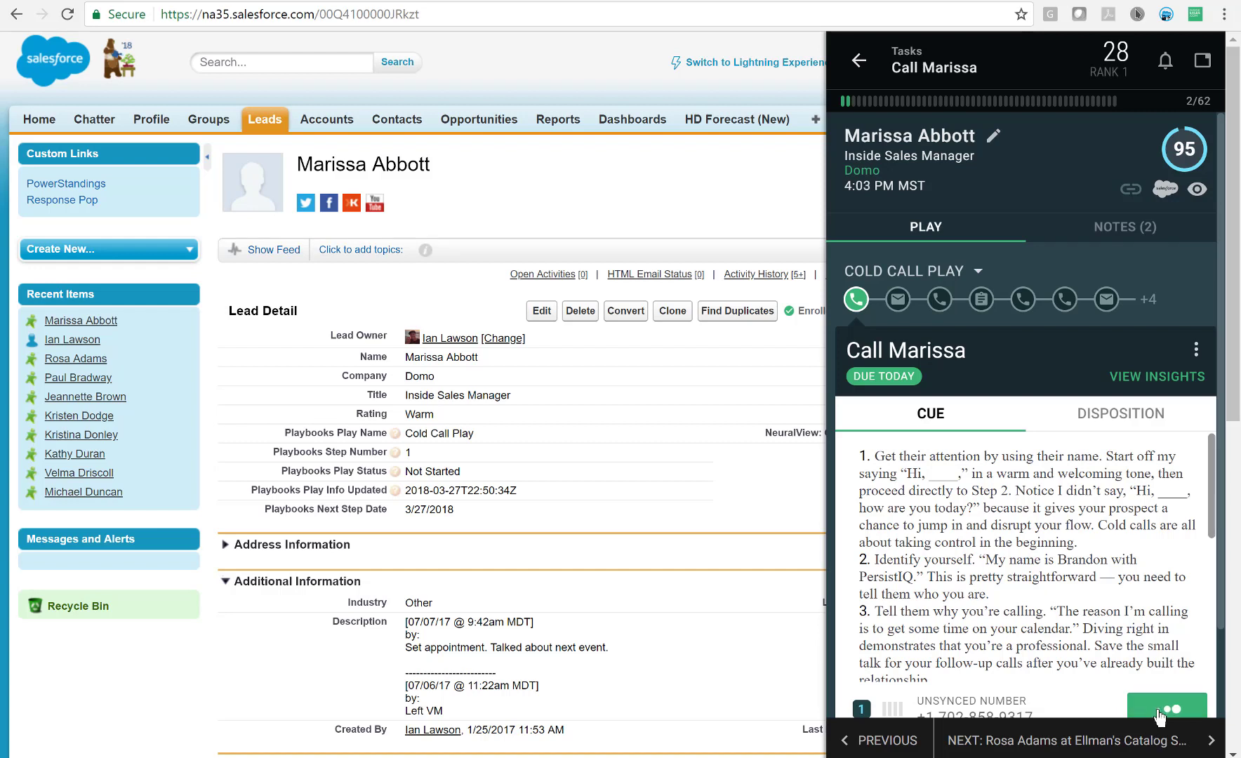
pyautogui.click(856, 299)
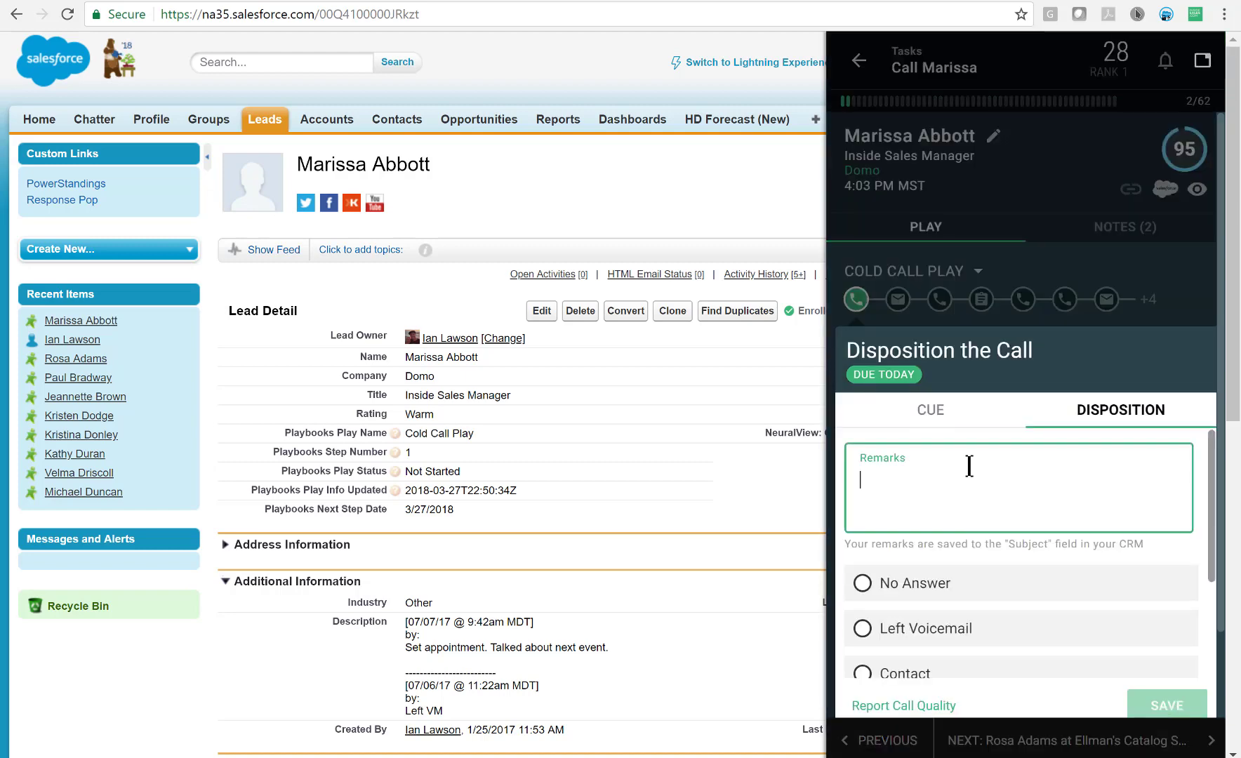
pyautogui.write('Call went great -')
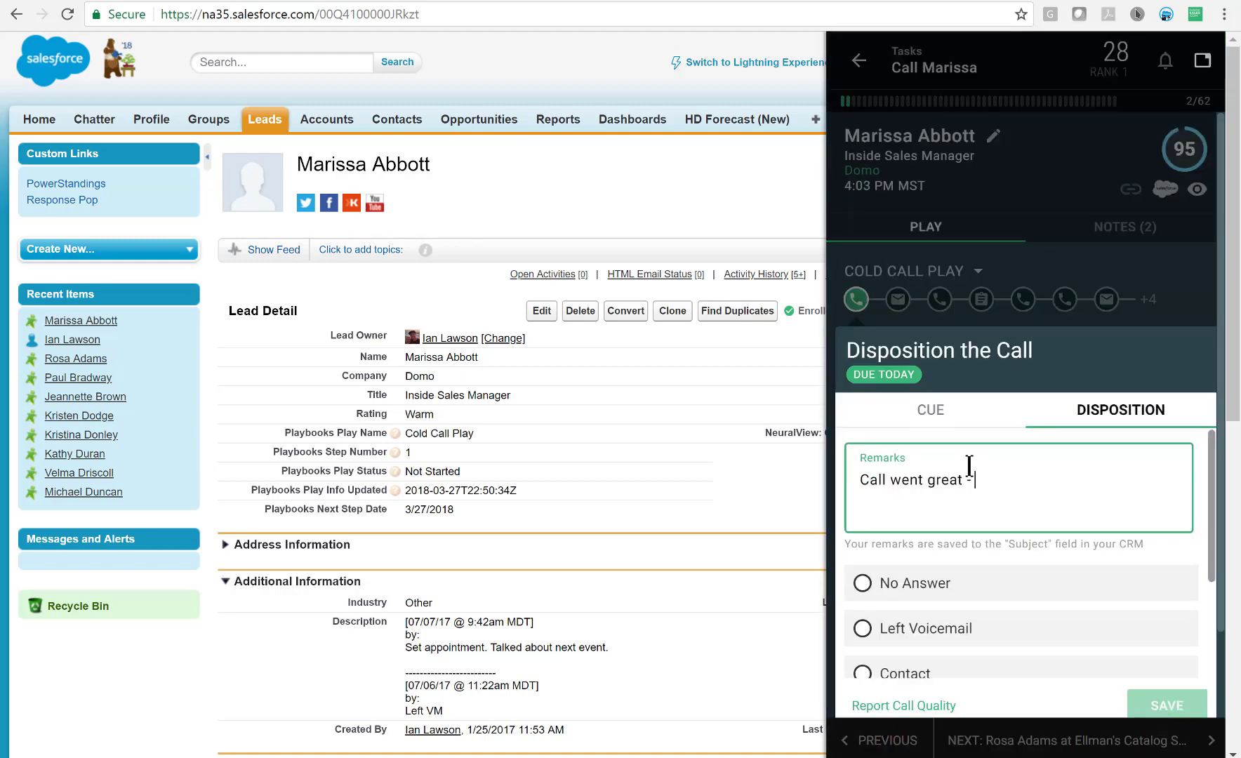
pyautogui.write('Talked about pricing')
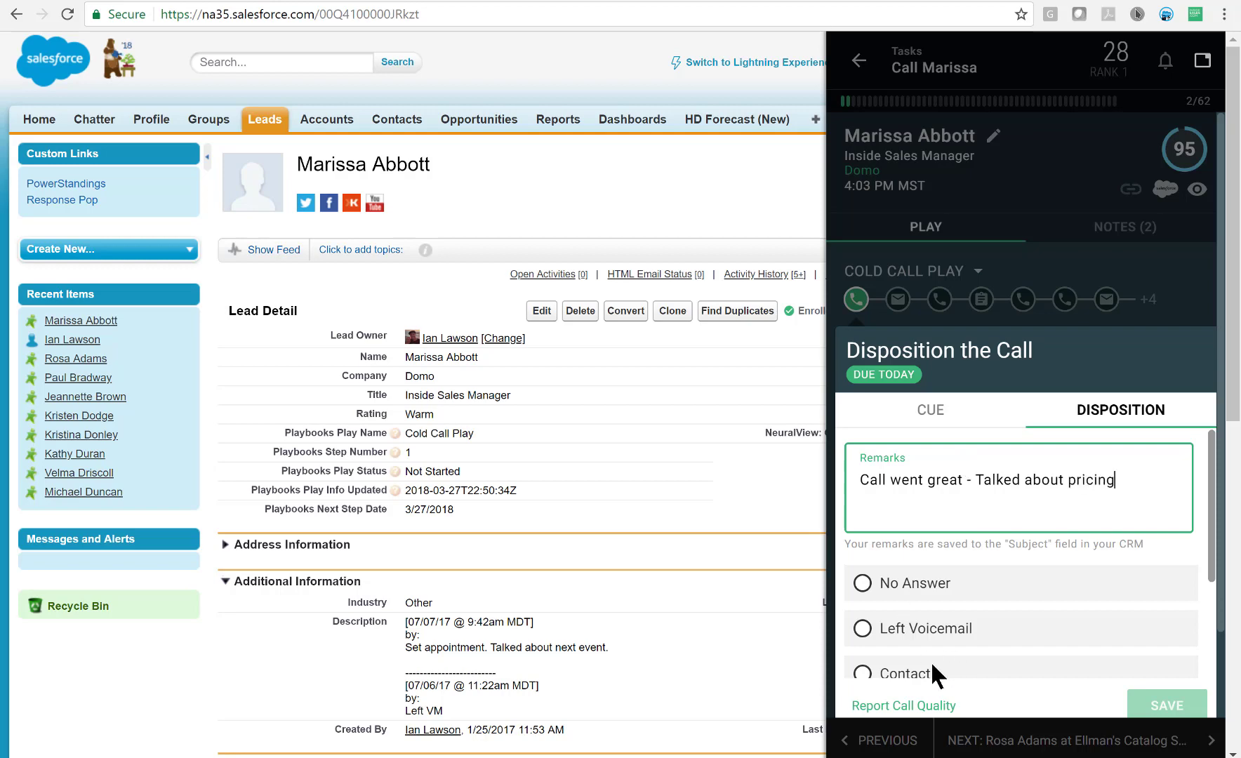
pyautogui.click(862, 675)
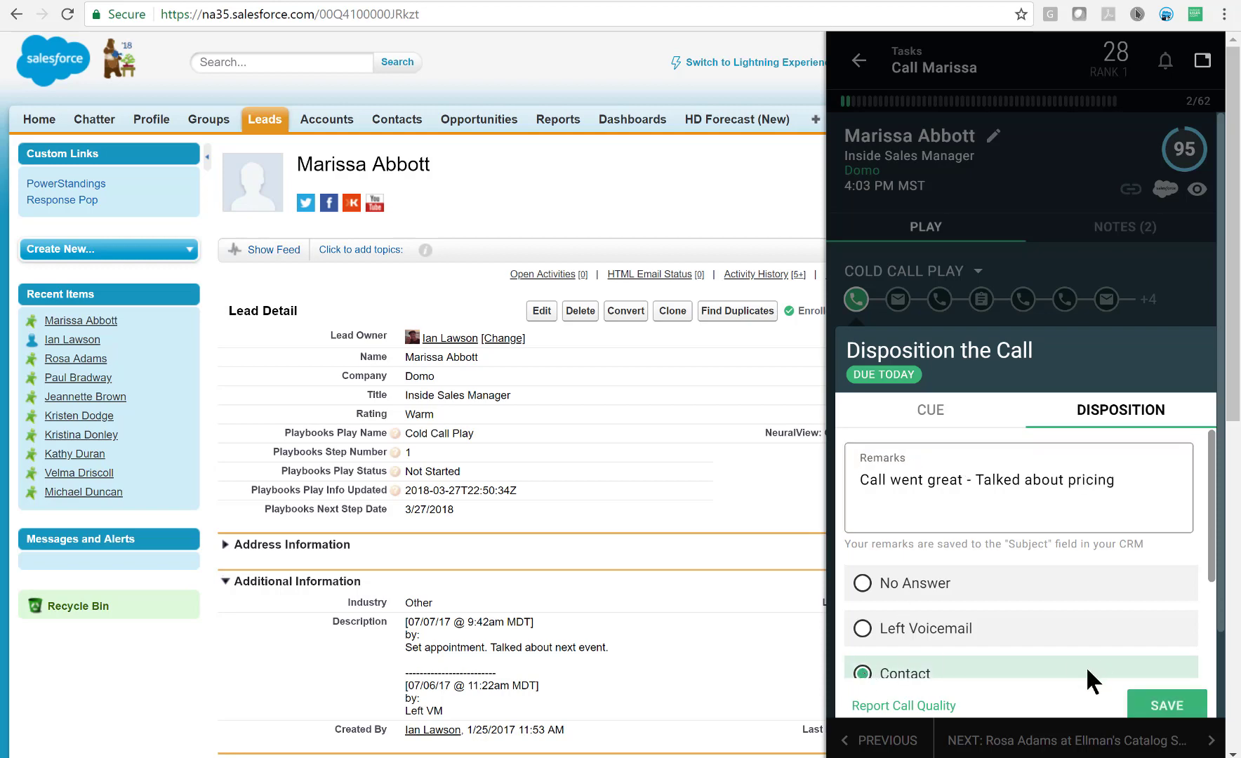
pyautogui.click(1166, 706)
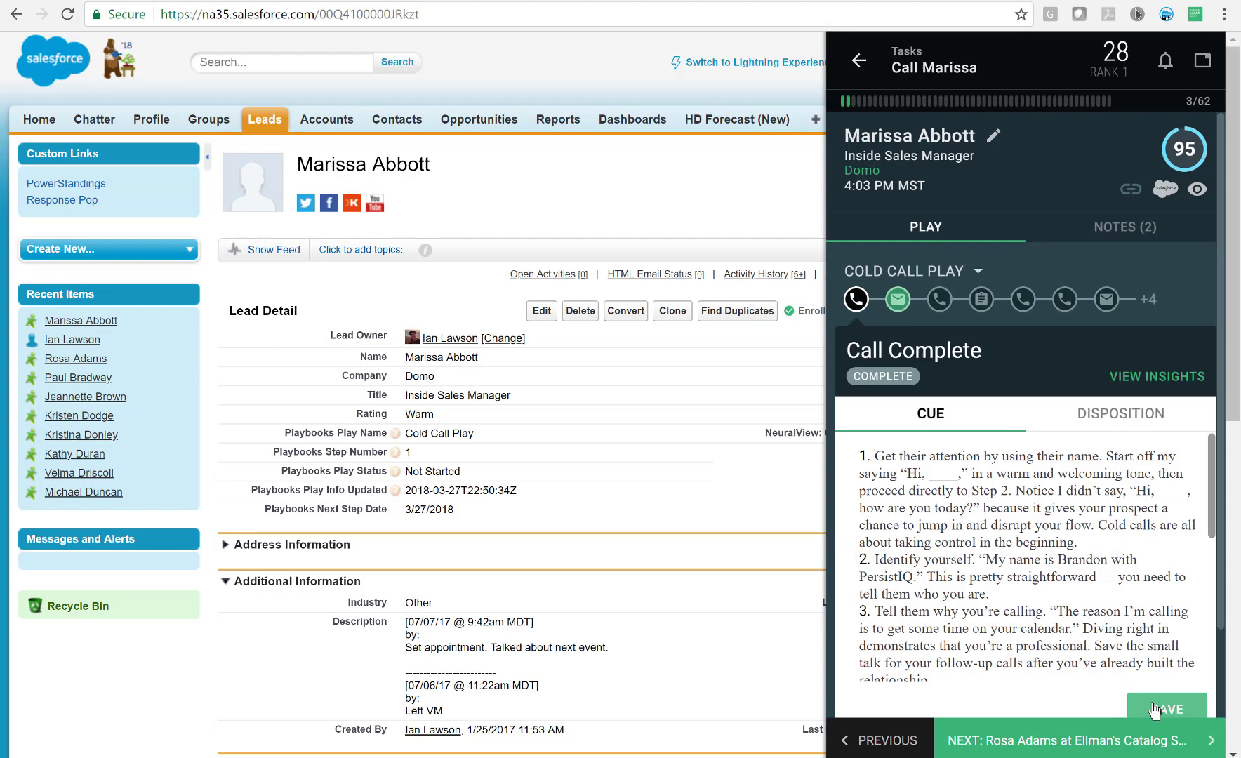
pyautogui.click(1167, 709)
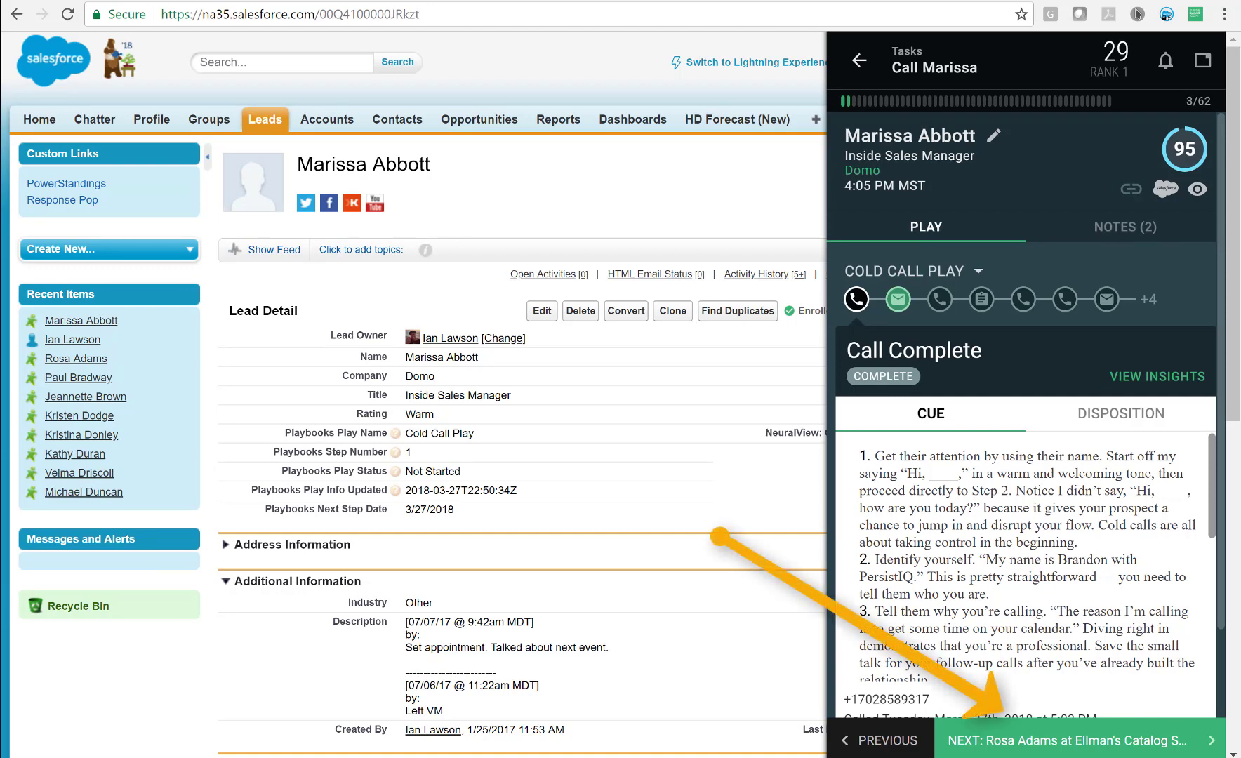
# Move to the next lead and send the Accelerate Invite email template.
pyautogui.click(1069, 742)
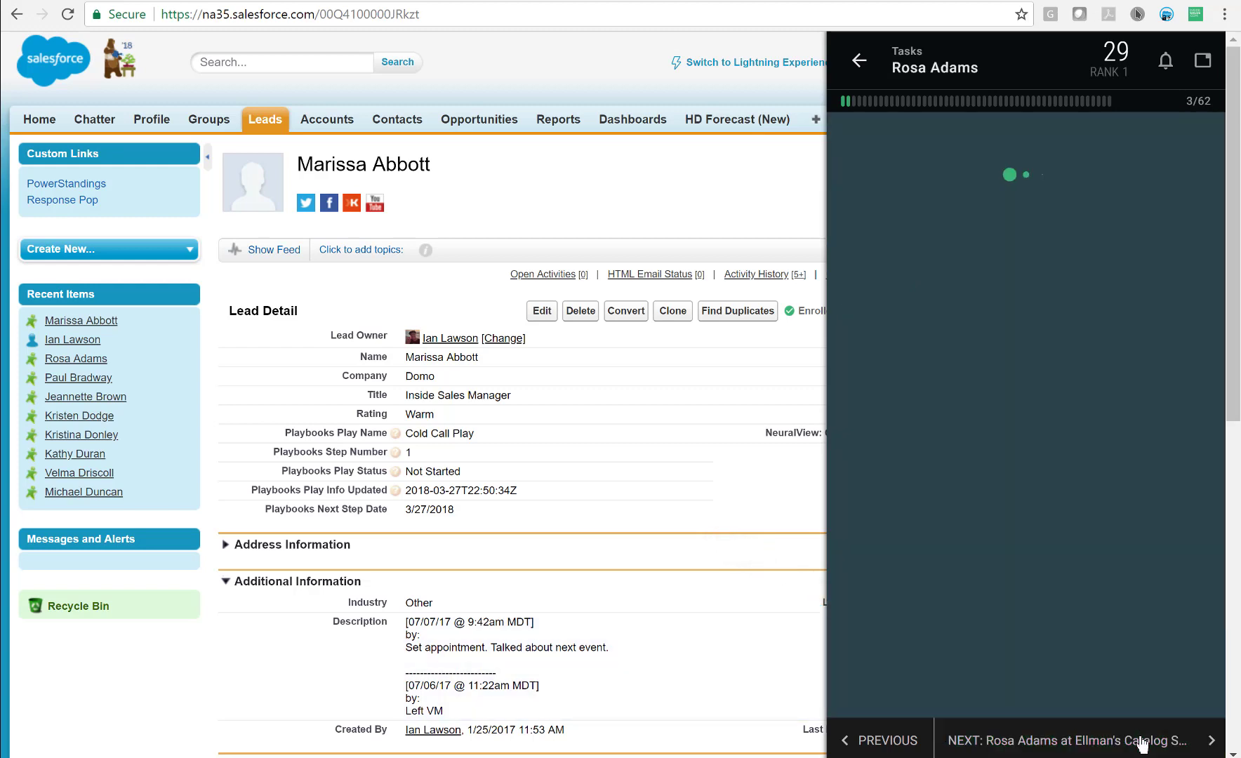
pyautogui.click(1067, 747)
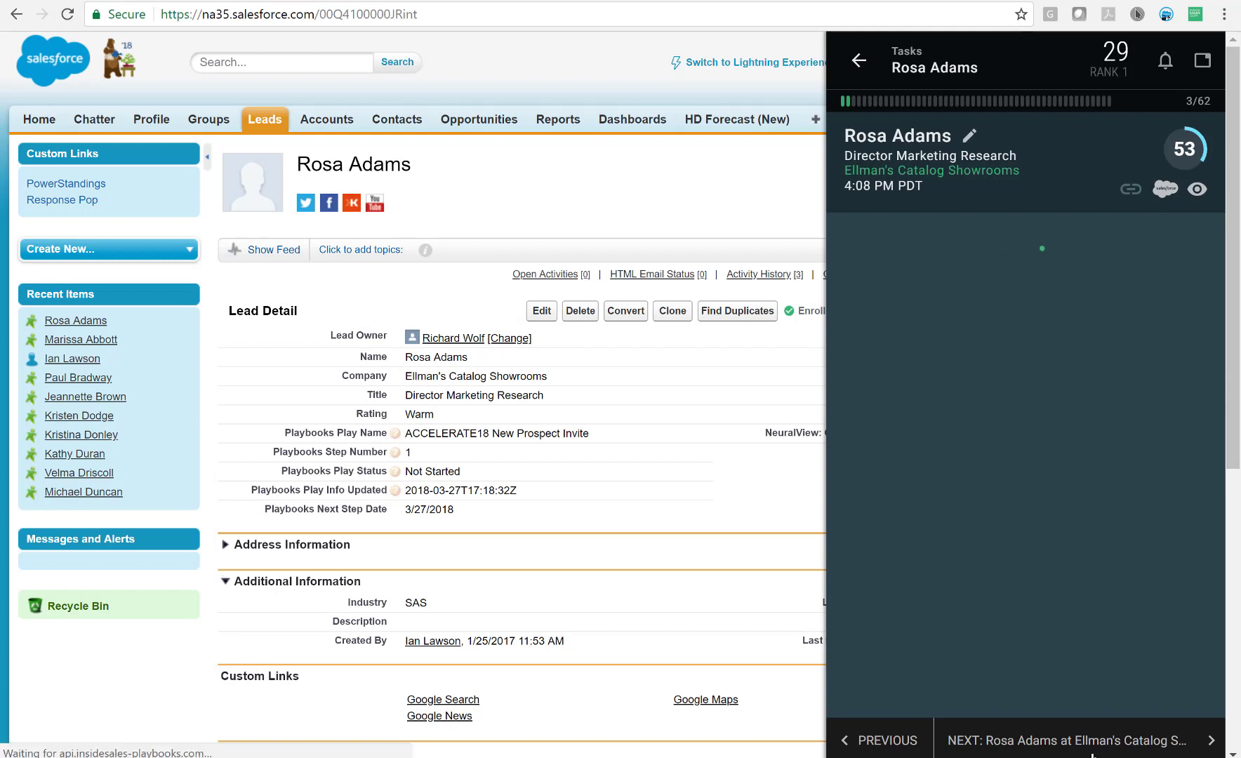
pyautogui.click(855, 299)
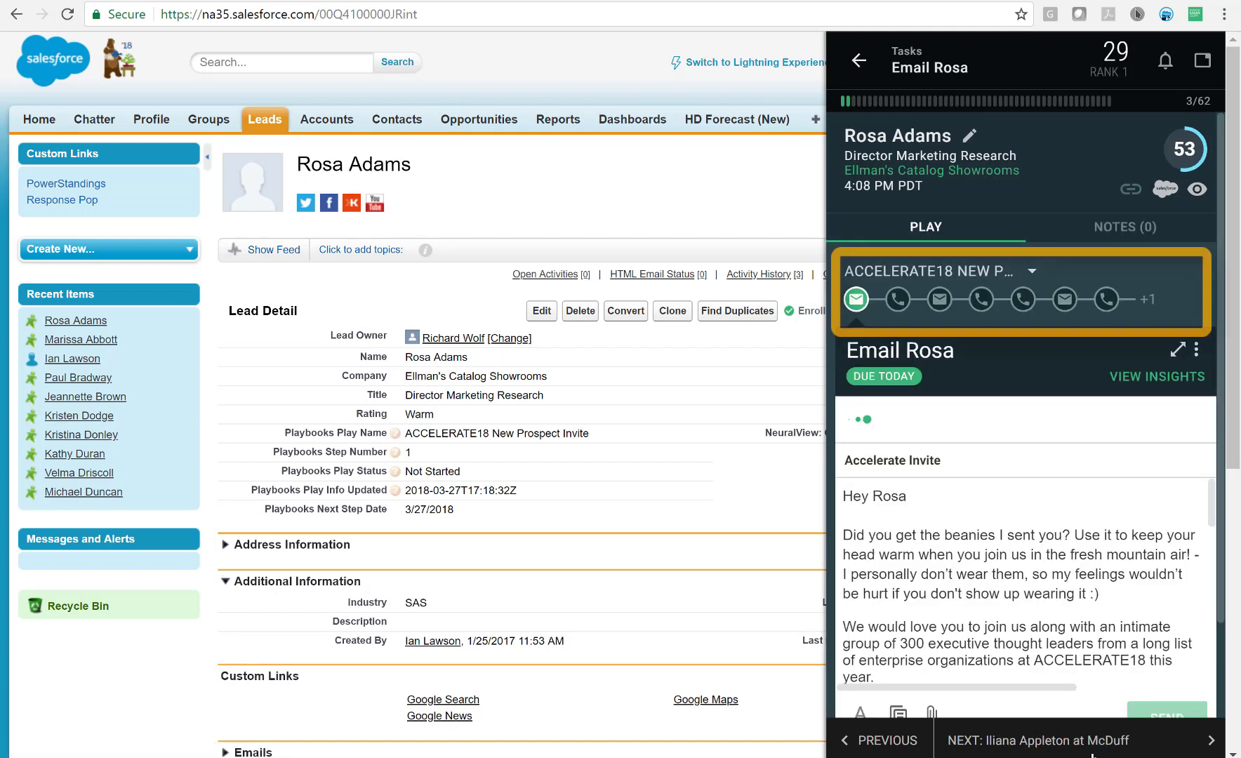
pyautogui.click(855, 299)
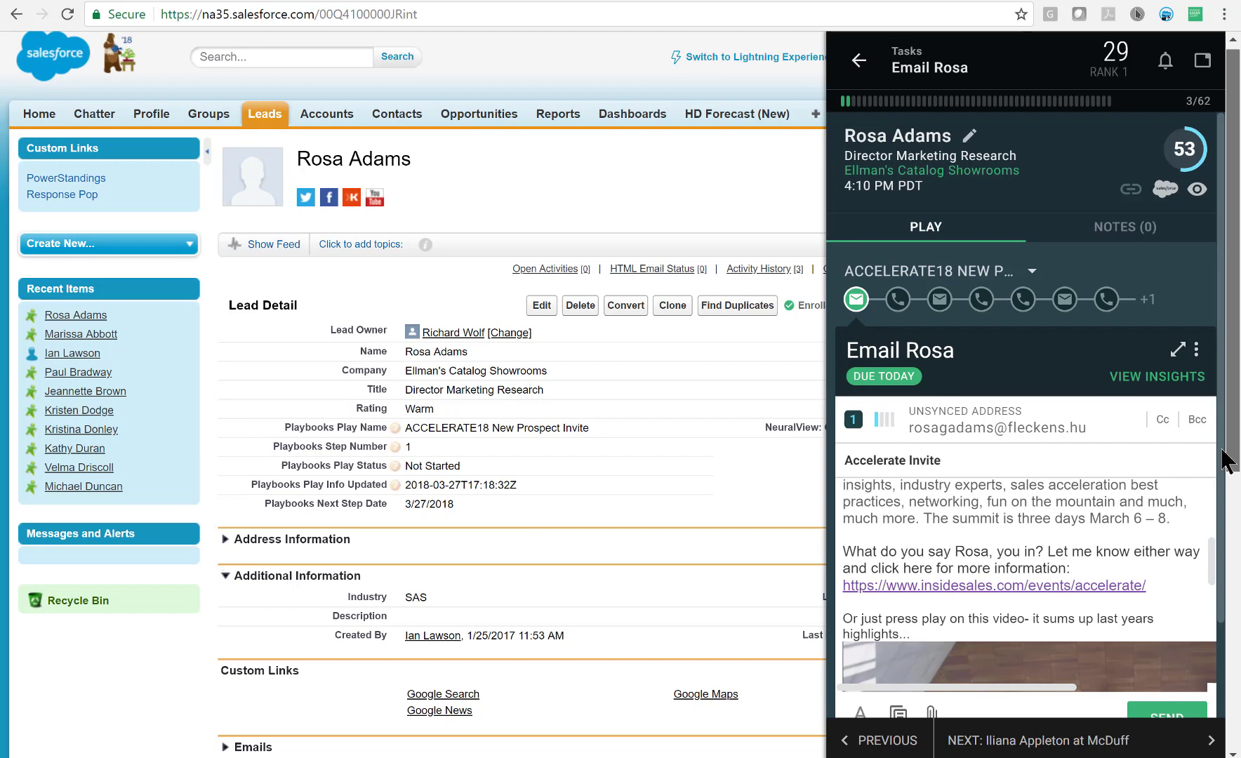
pyautogui.scroll(-3)
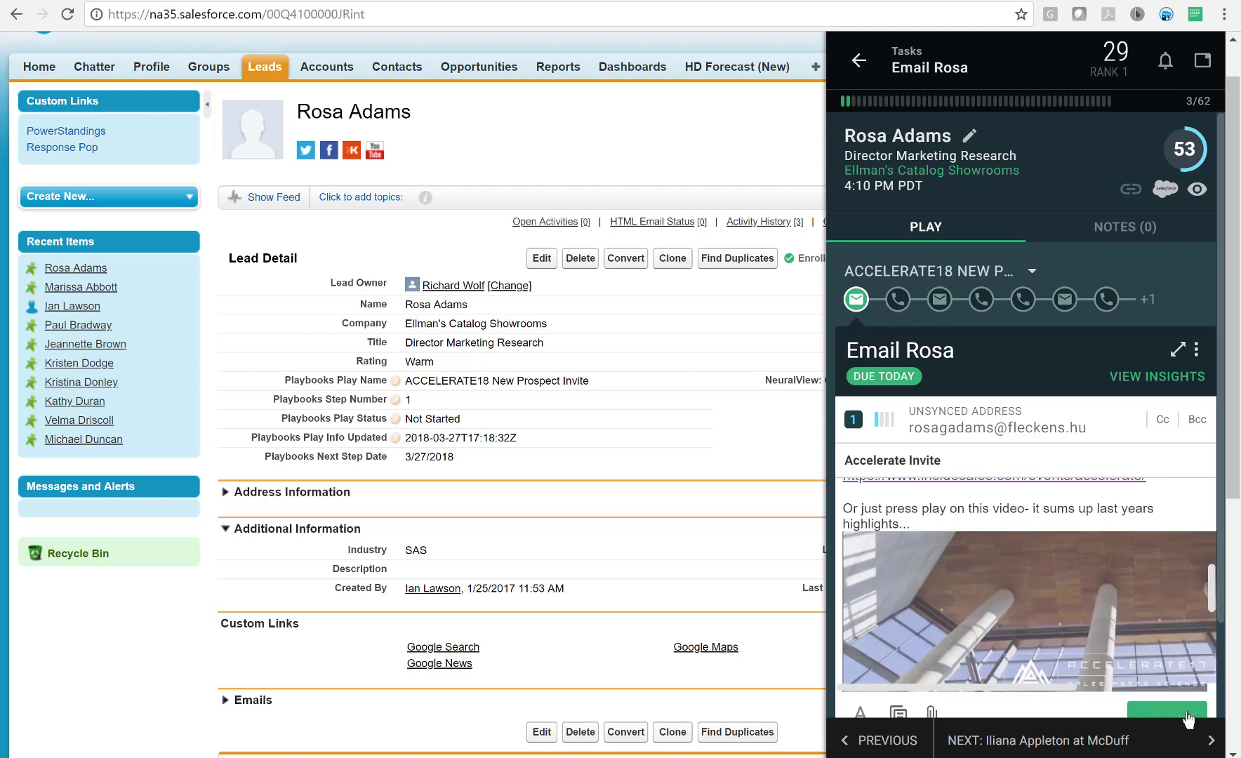
pyautogui.click(1167, 714)
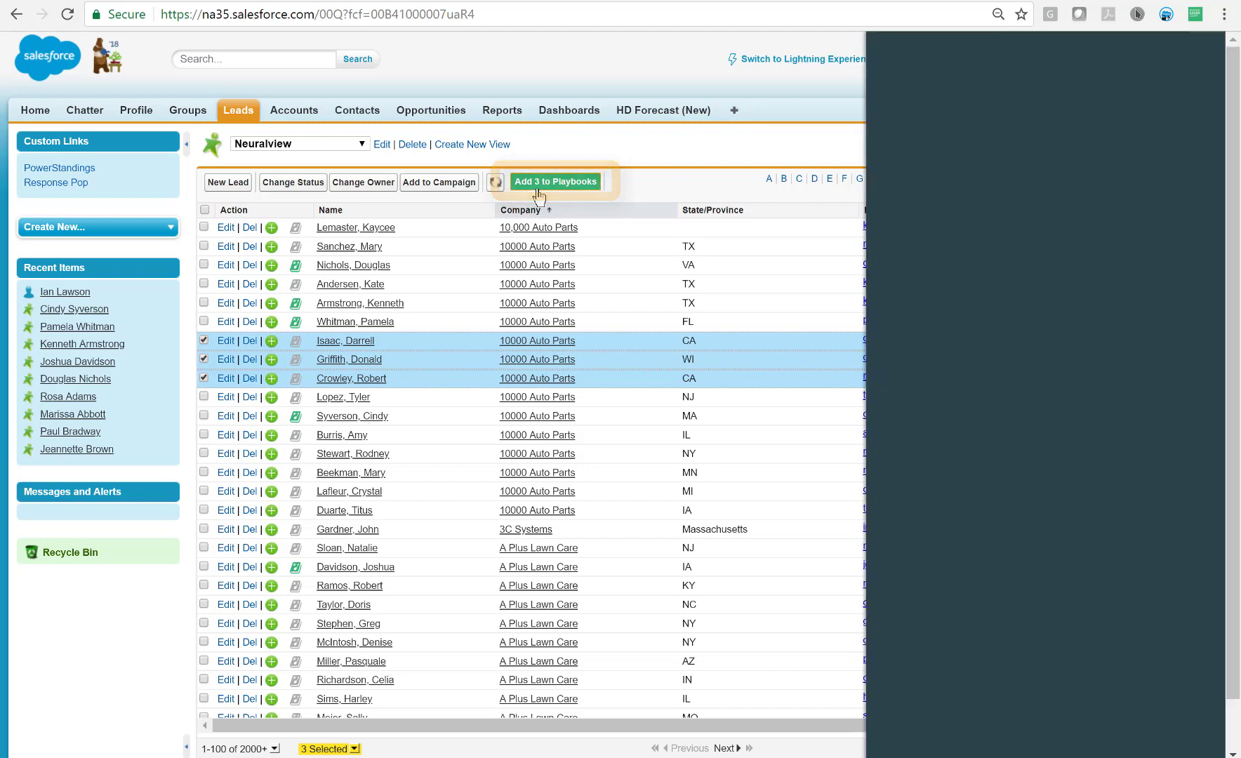
# Import the three 10000 Auto Parts leads into Cold Call Play and dismiss the summary.
pyautogui.click(554, 184)
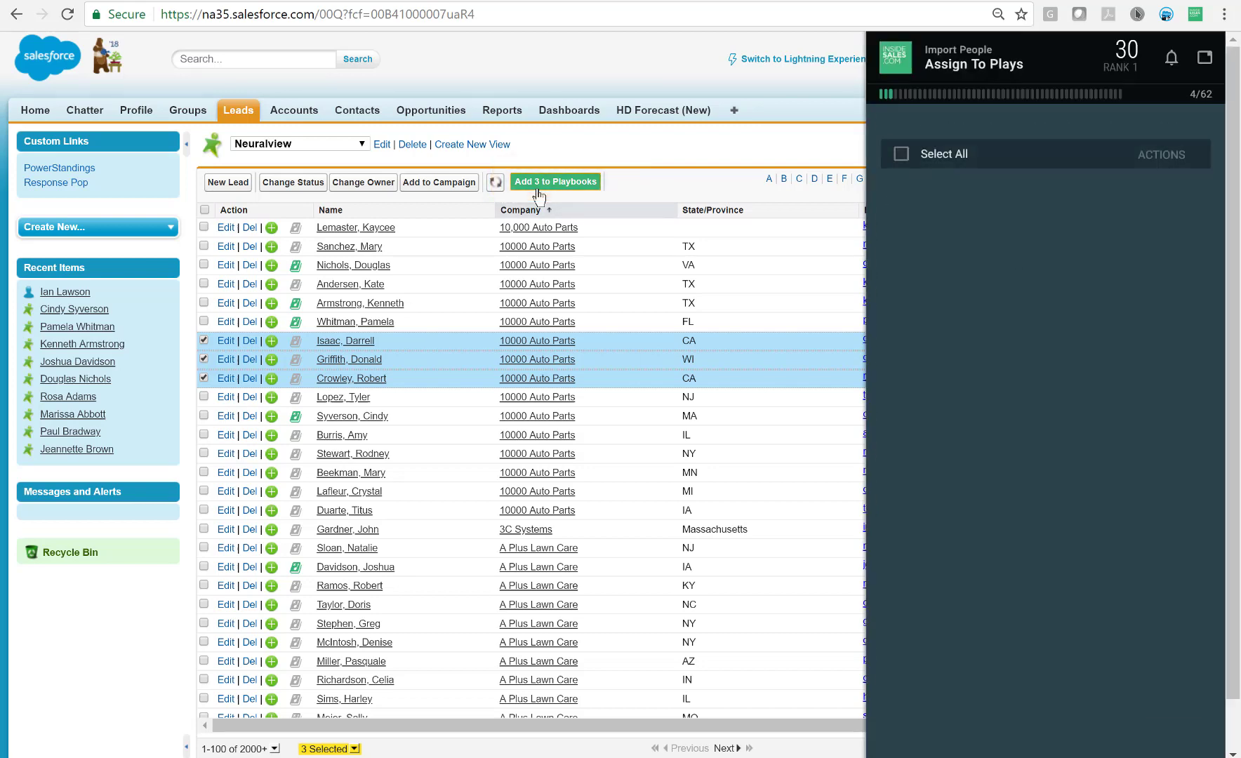
pyautogui.click(555, 181)
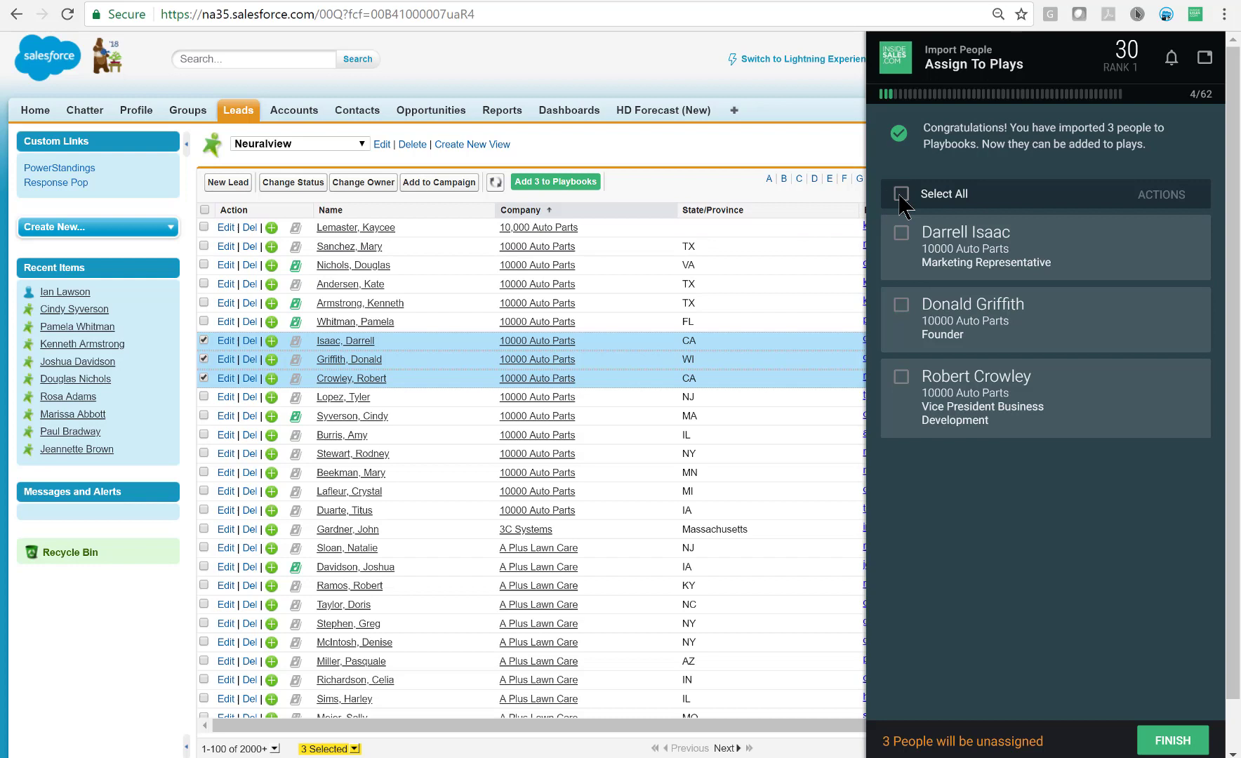
pyautogui.moveTo(908, 208)
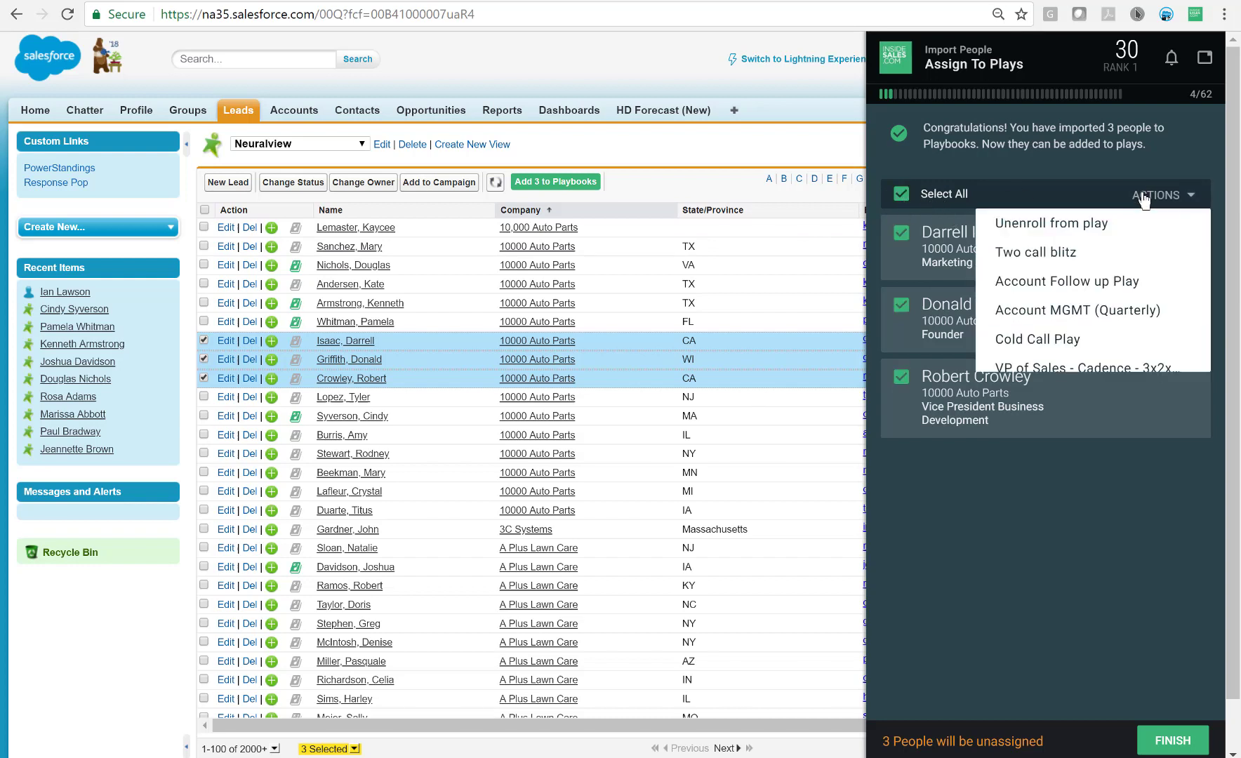
pyautogui.moveTo(1077, 309)
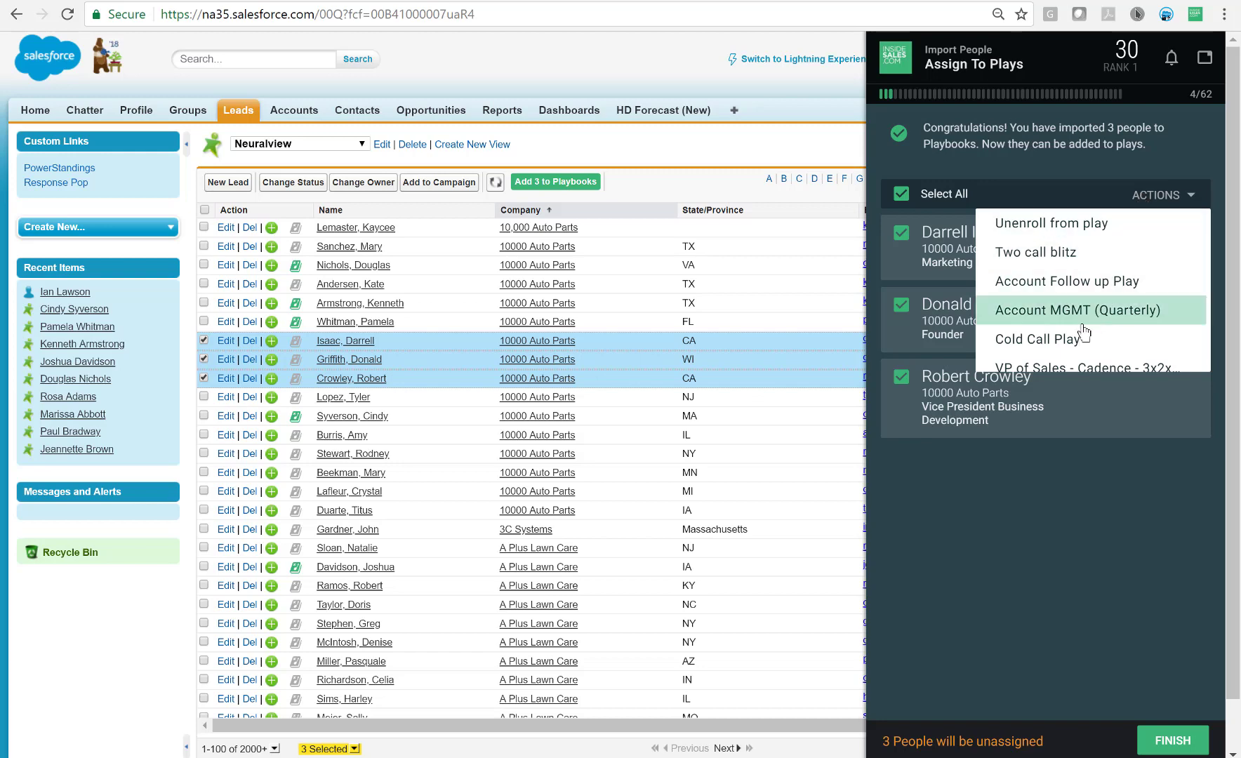
pyautogui.click(1037, 339)
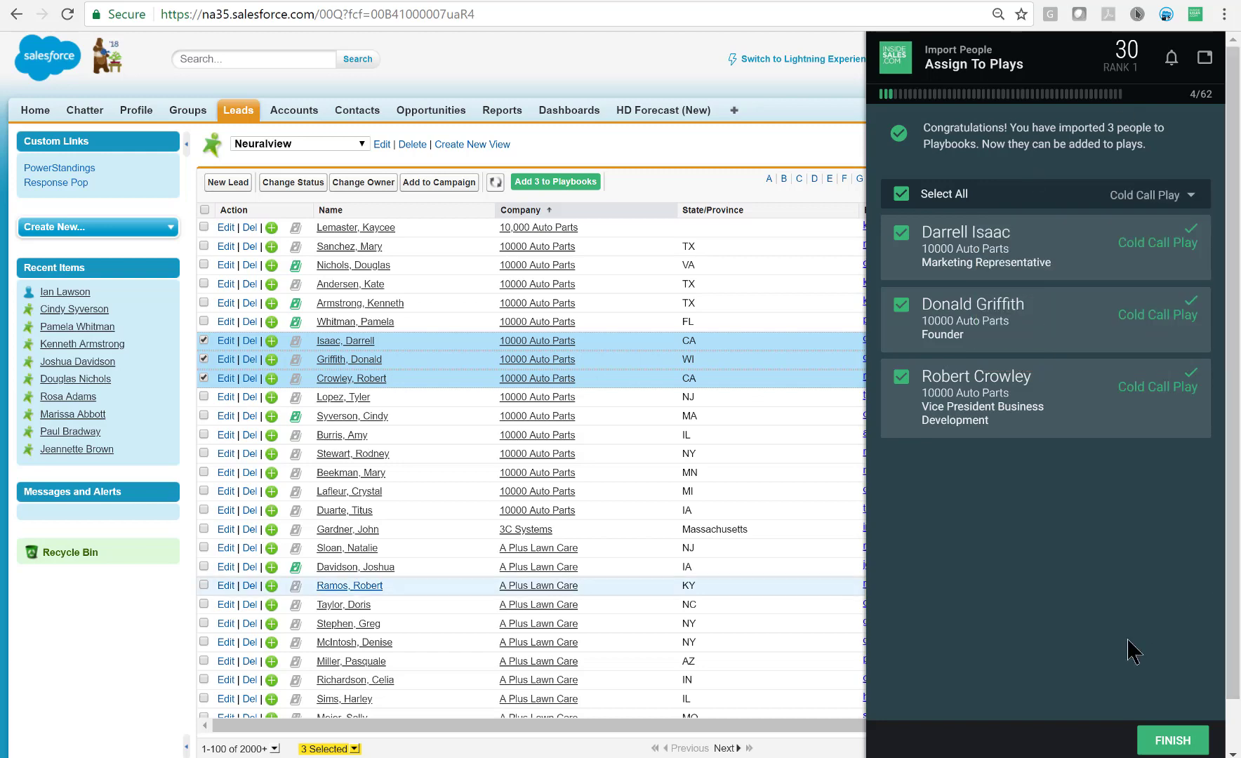
pyautogui.click(1171, 740)
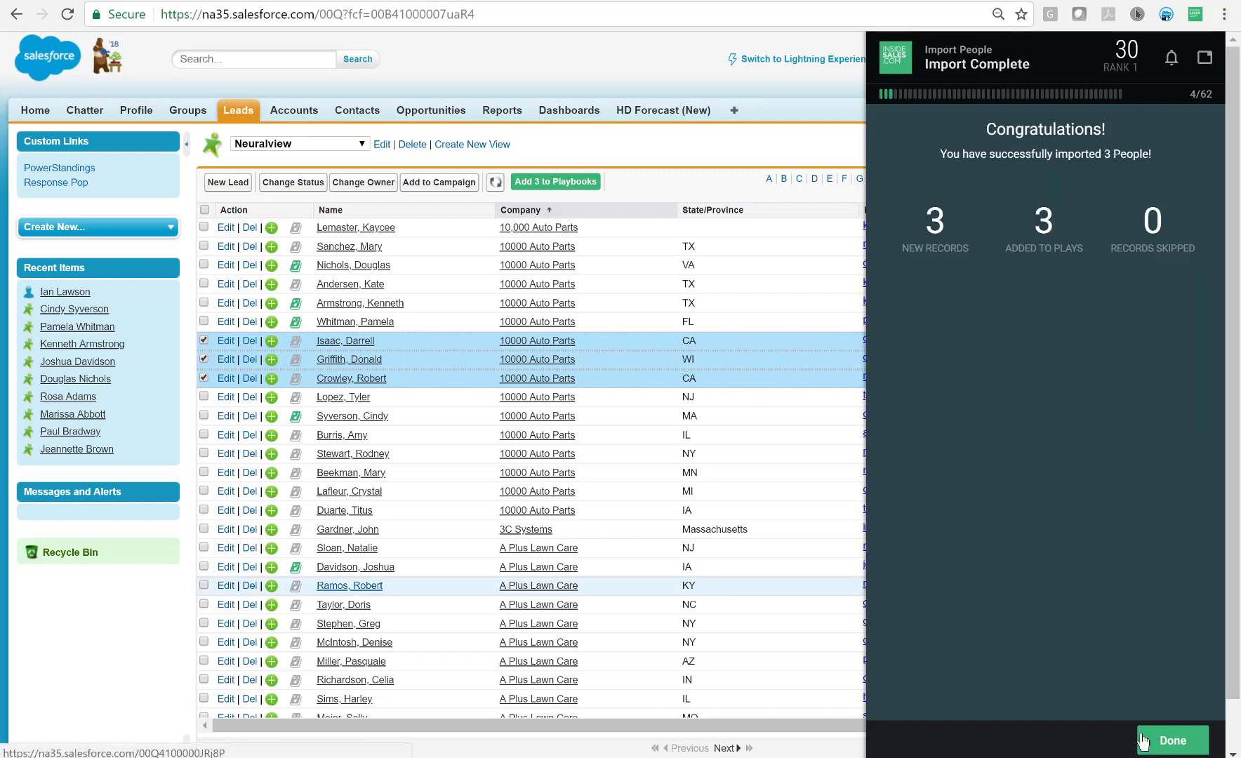
pyautogui.click(1170, 741)
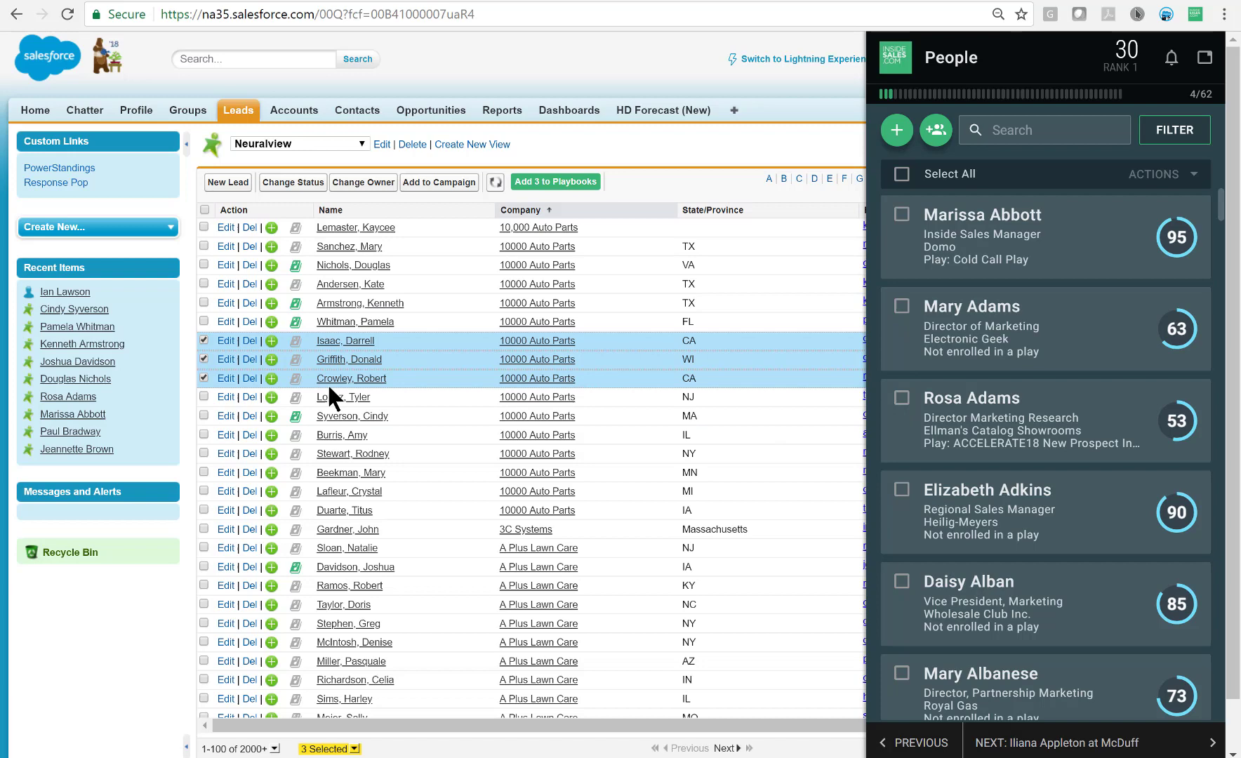
pyautogui.click(342, 404)
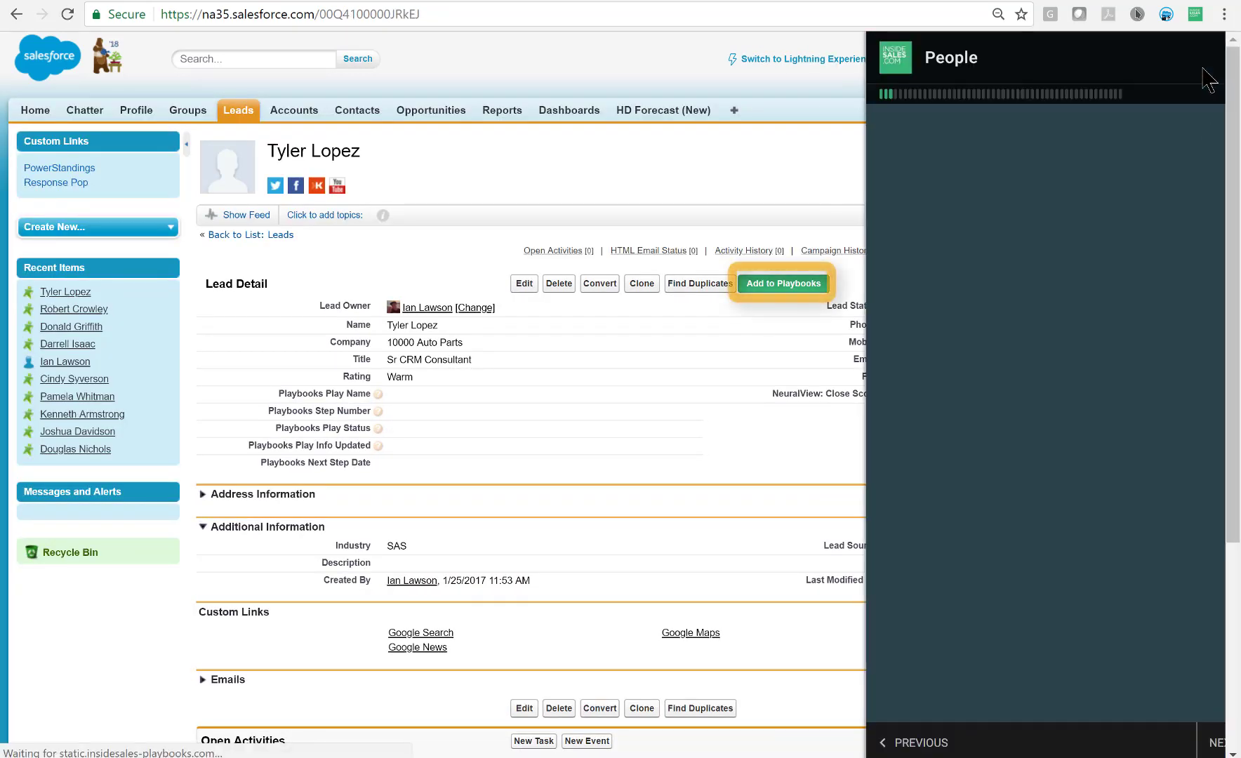
pyautogui.click(782, 284)
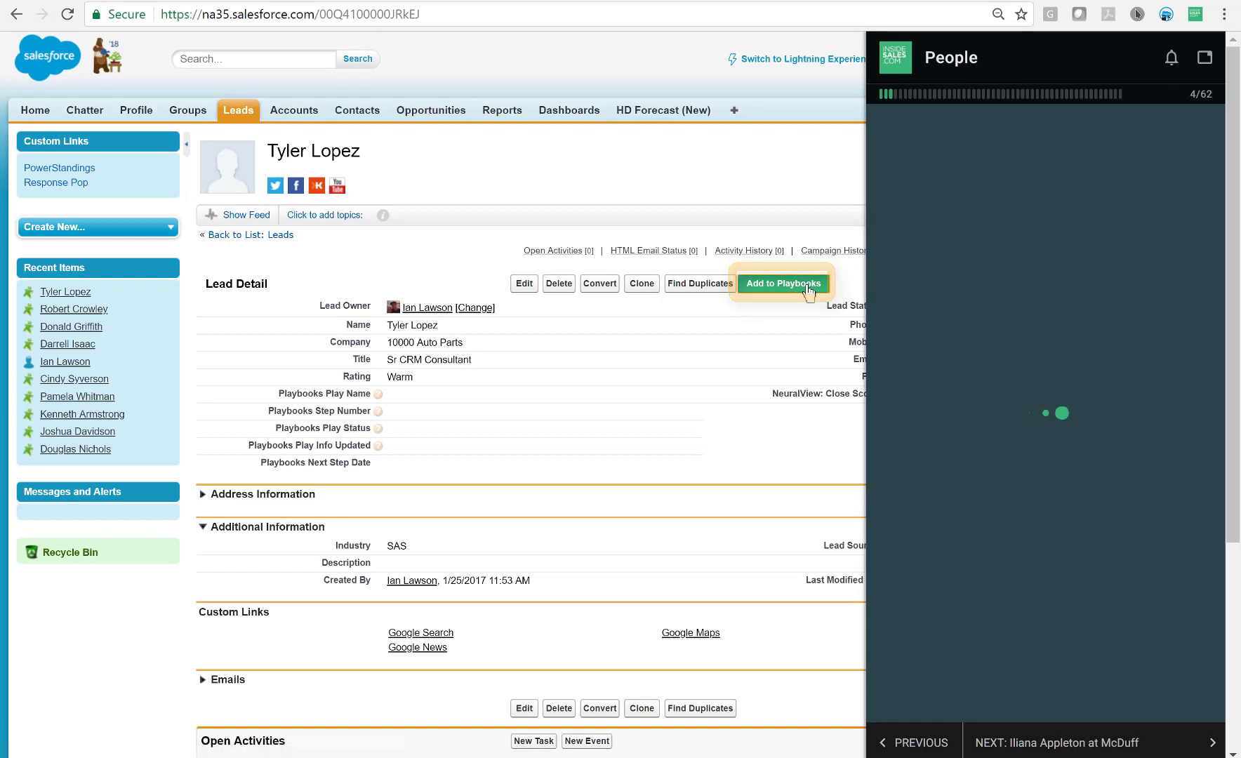
pyautogui.click(782, 283)
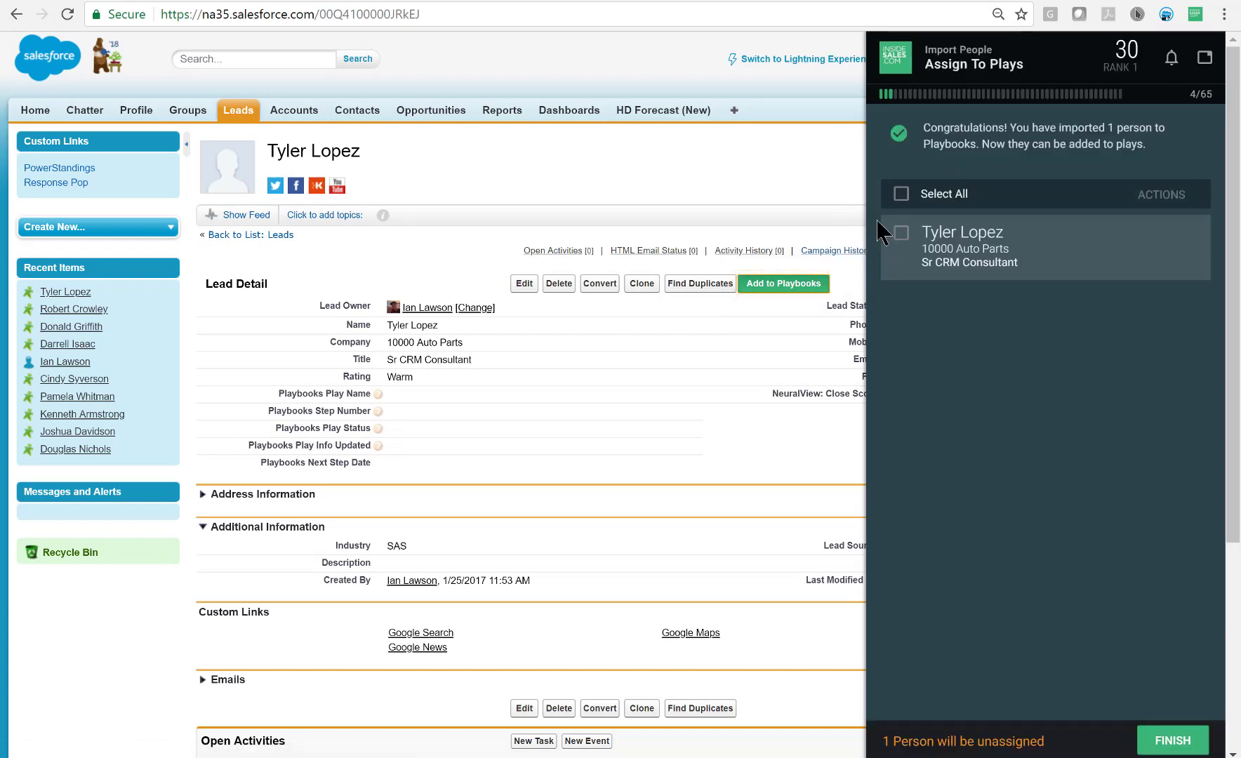
pyautogui.click(1160, 194)
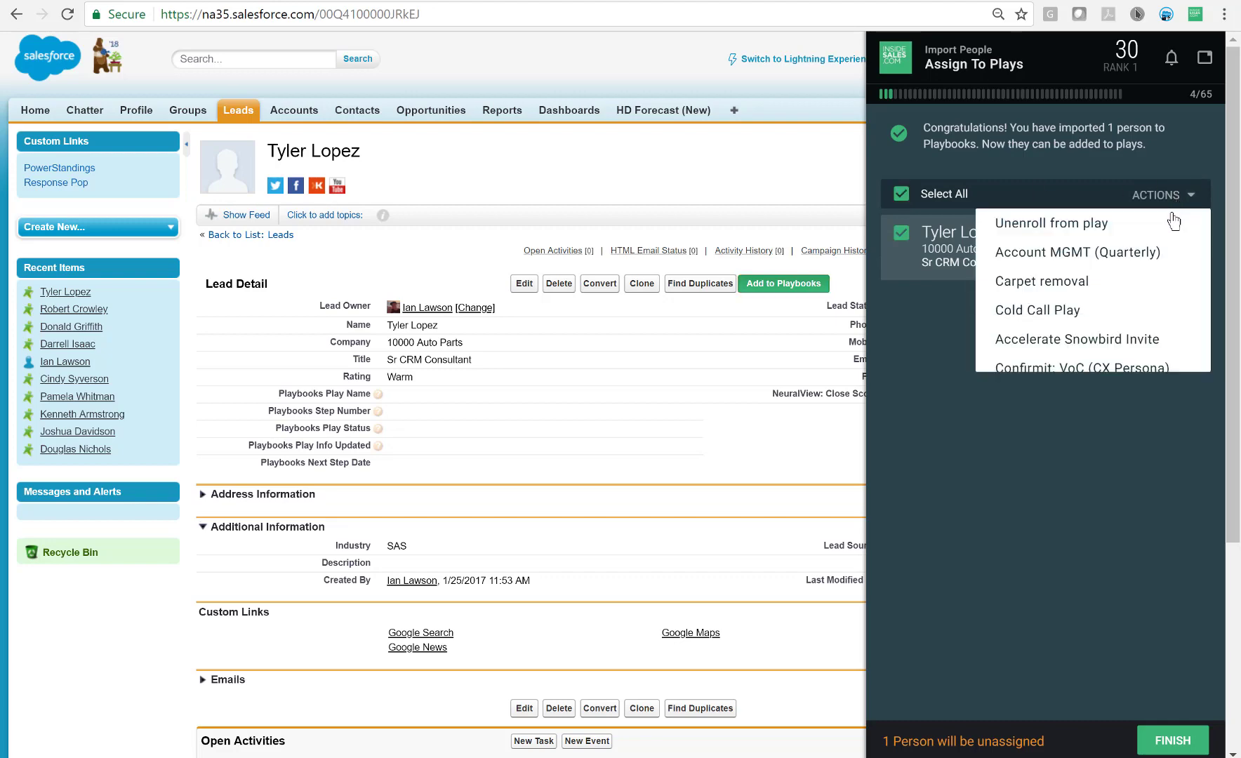
pyautogui.click(1036, 311)
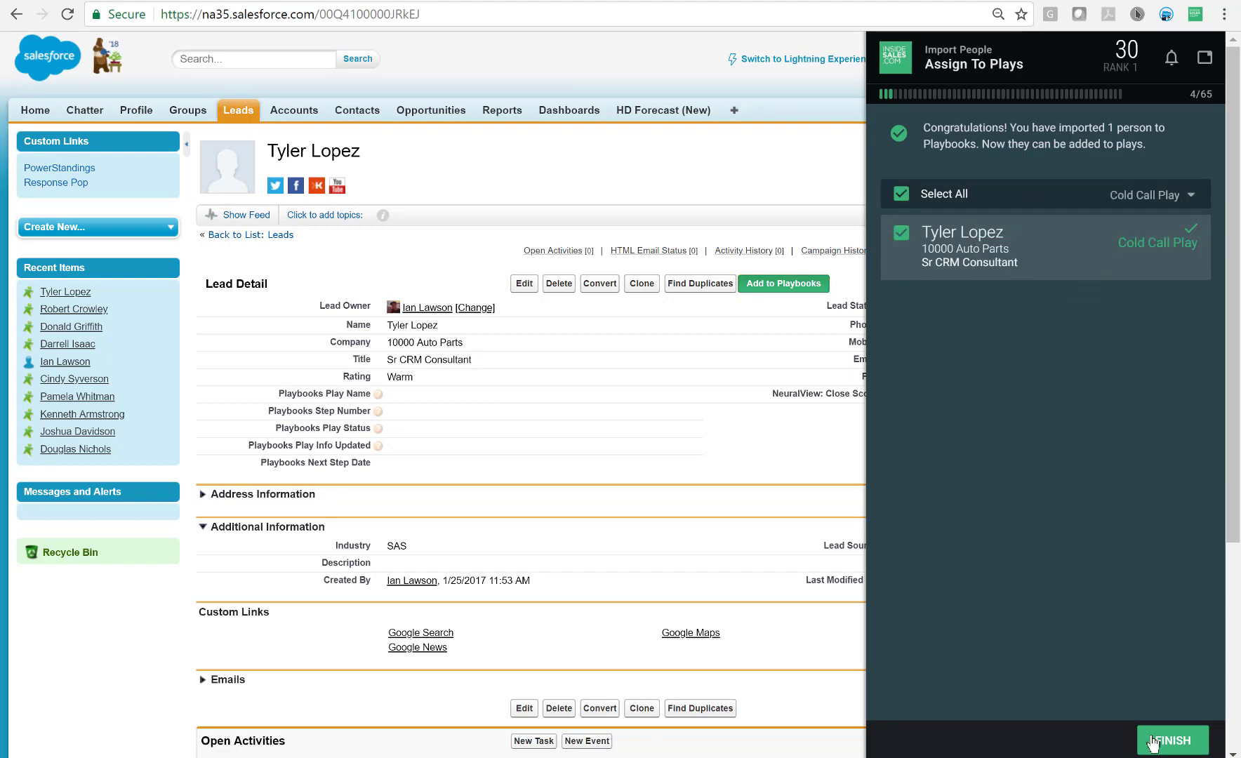
pyautogui.click(1172, 742)
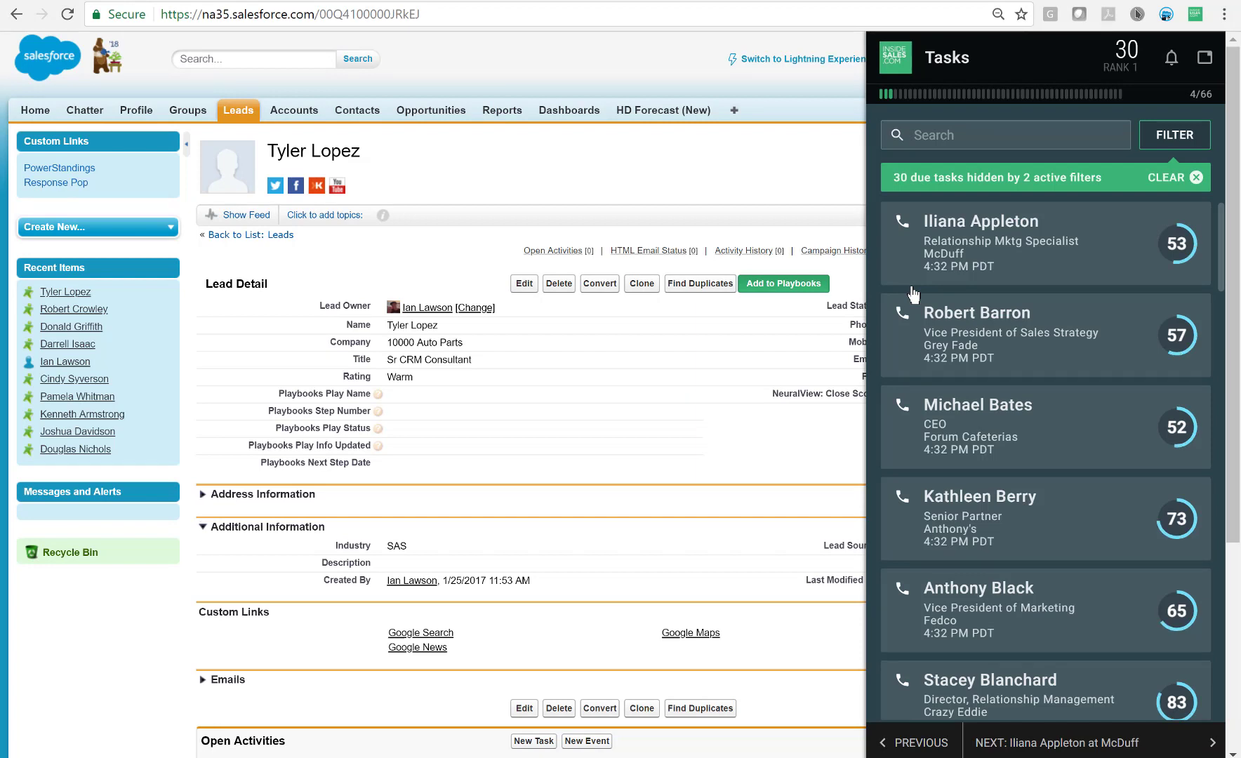
# Sort tasks by Company Name in the Filter options, then return to Salesforce home.
pyautogui.click(1174, 135)
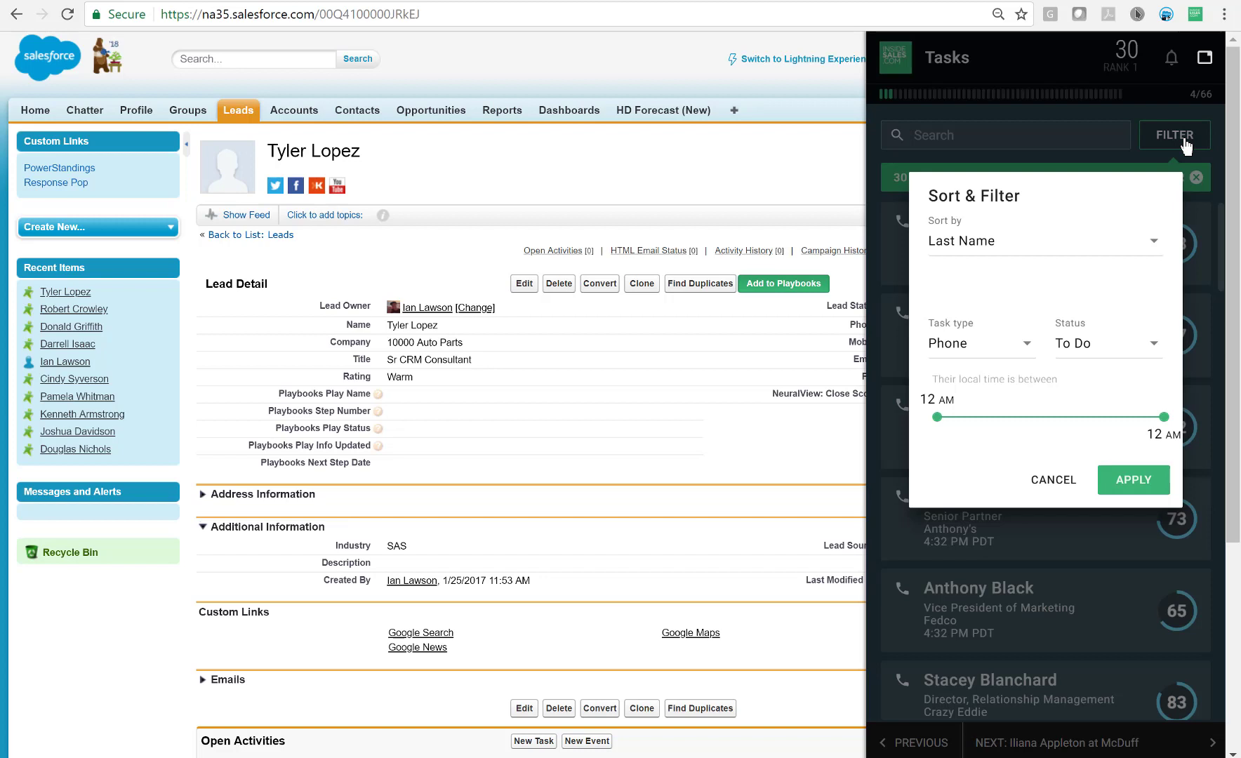
pyautogui.moveTo(1124, 223)
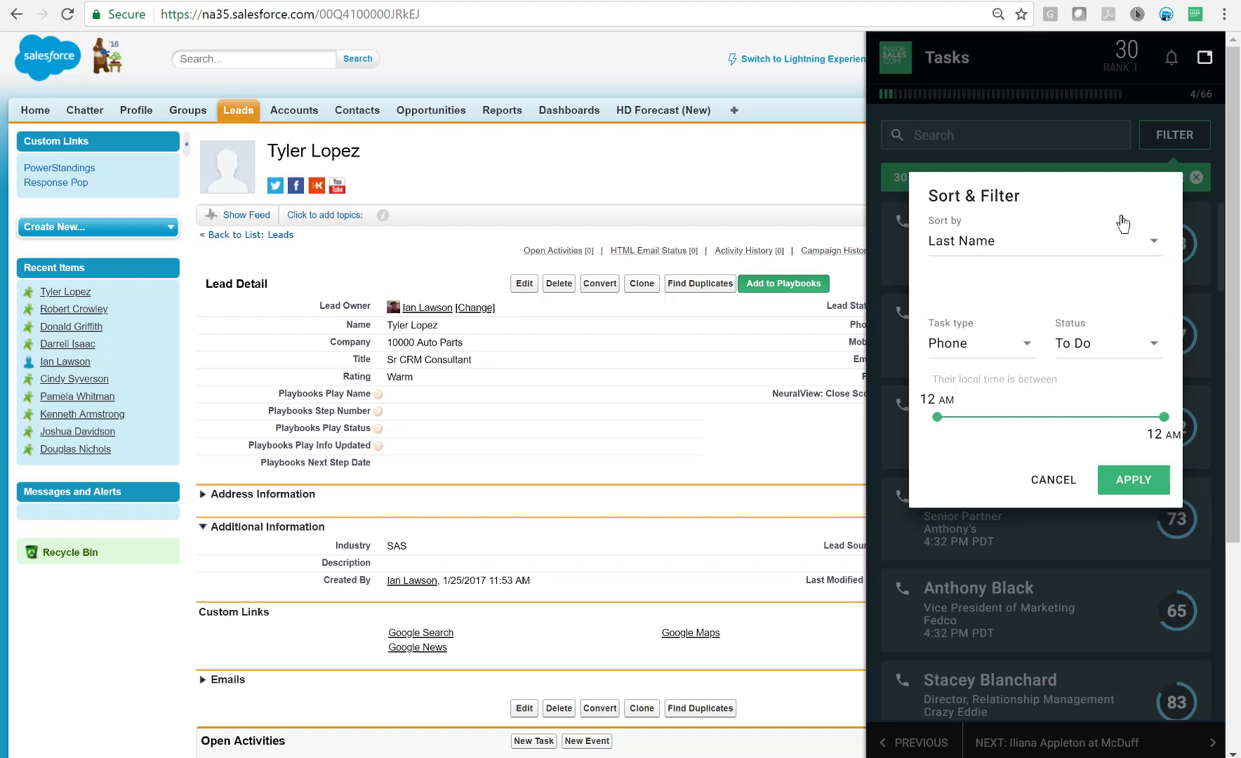
pyautogui.click(1043, 241)
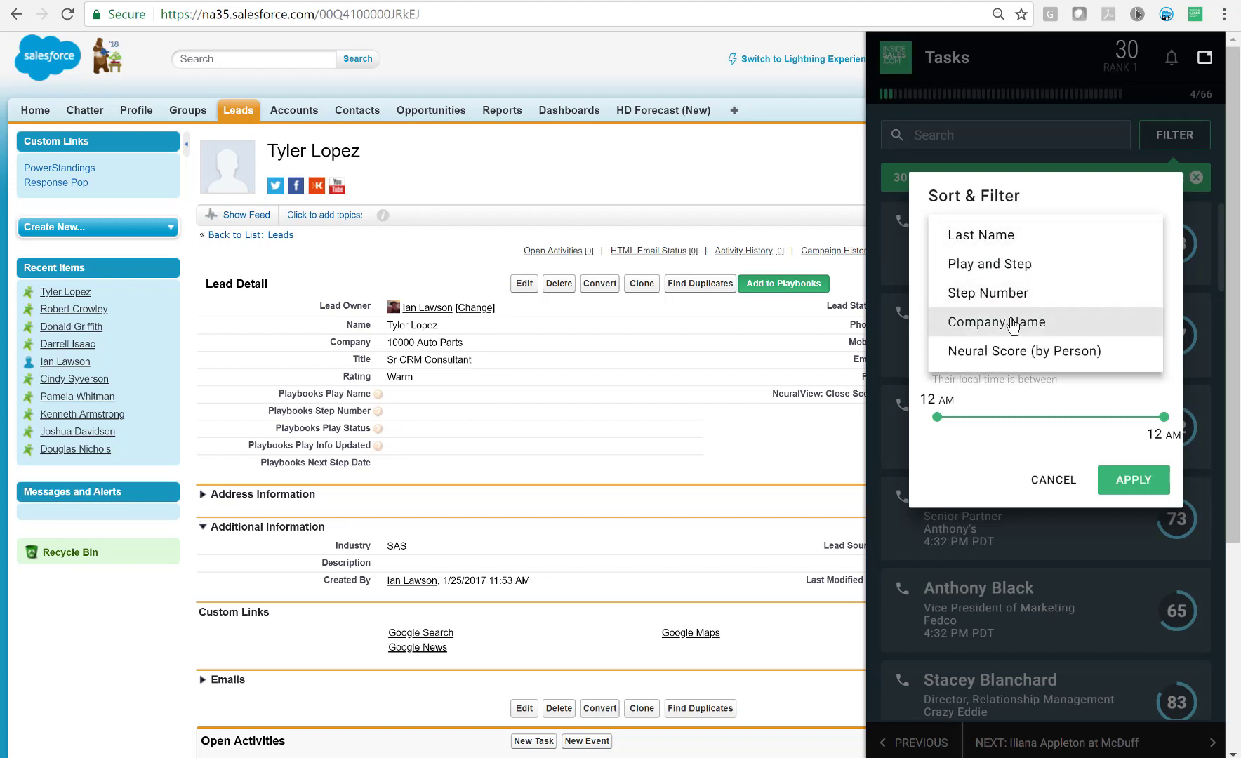
pyautogui.click(995, 323)
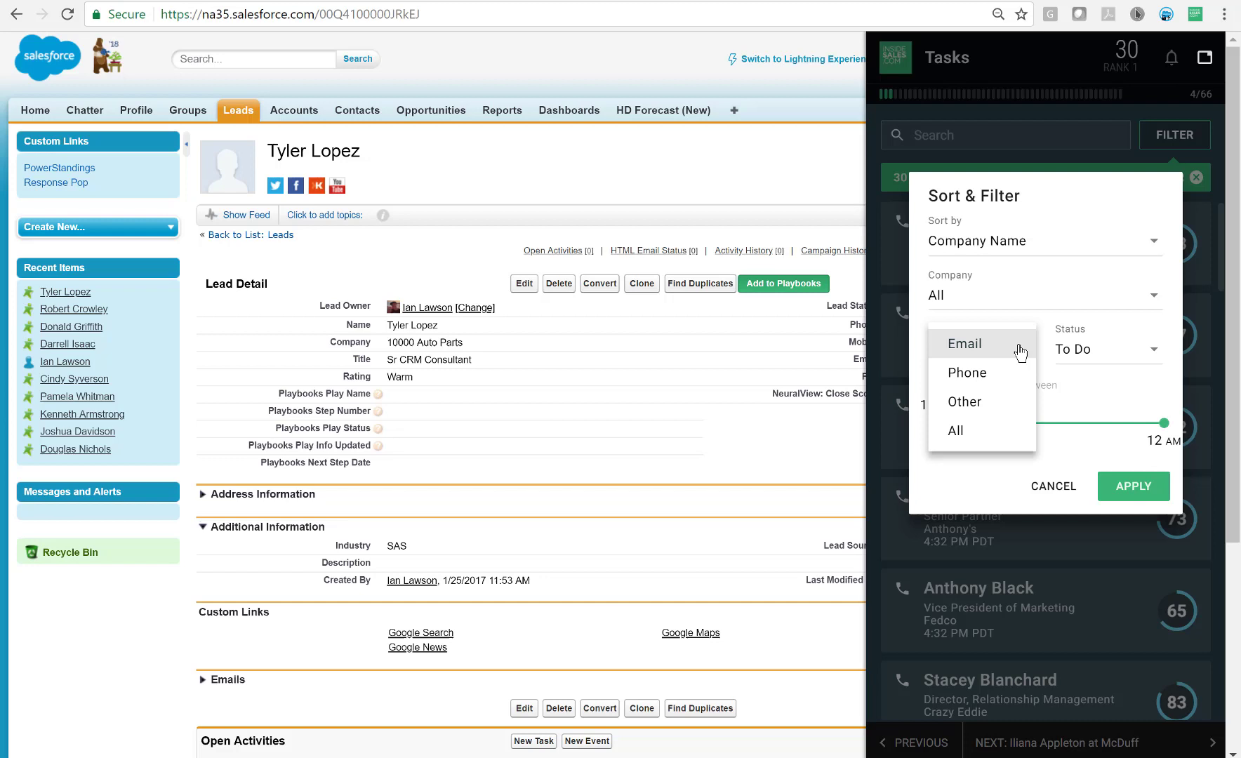
pyautogui.moveTo(1079, 386)
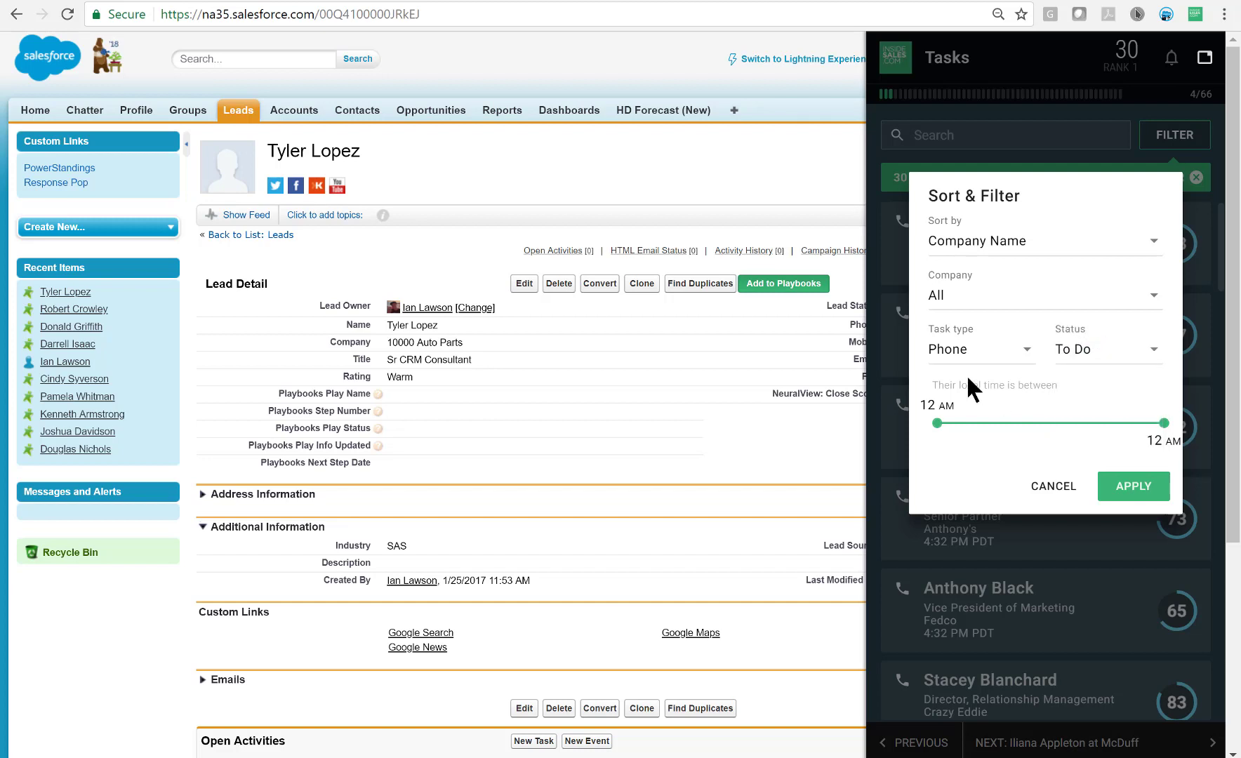
pyautogui.moveTo(945, 443)
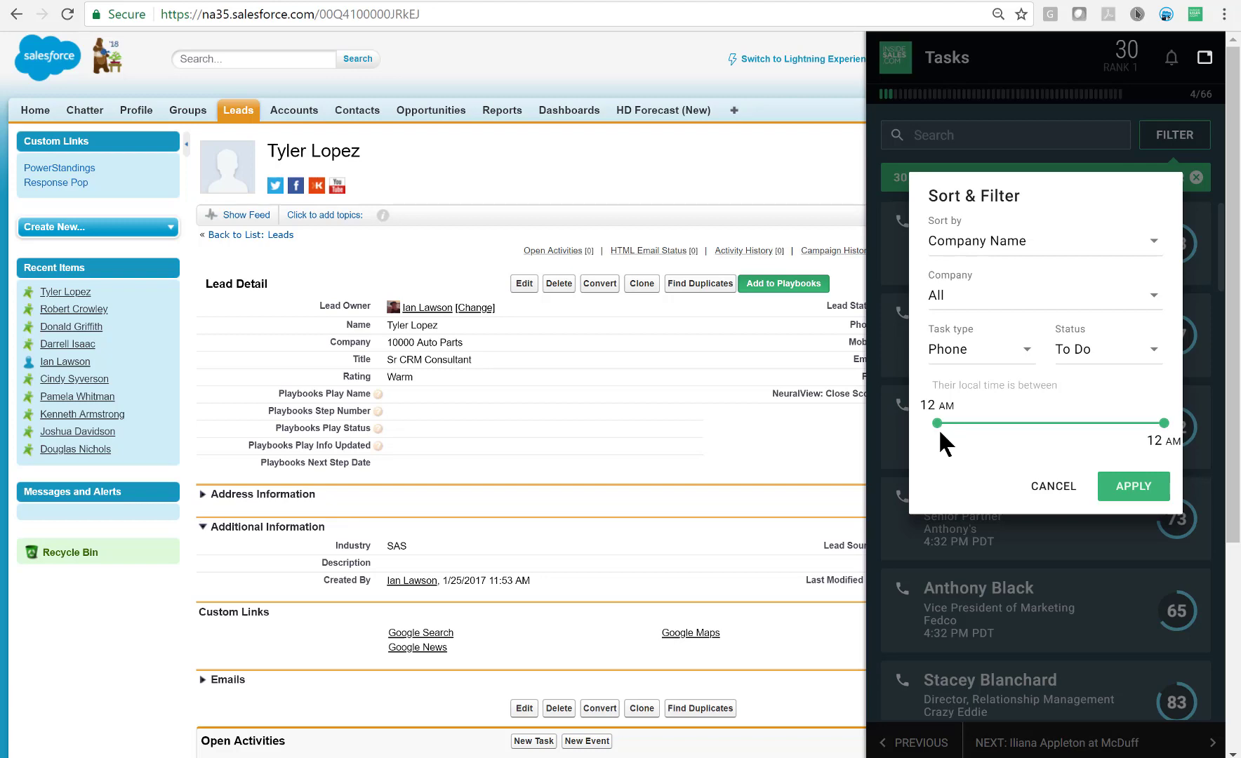
pyautogui.click(34, 110)
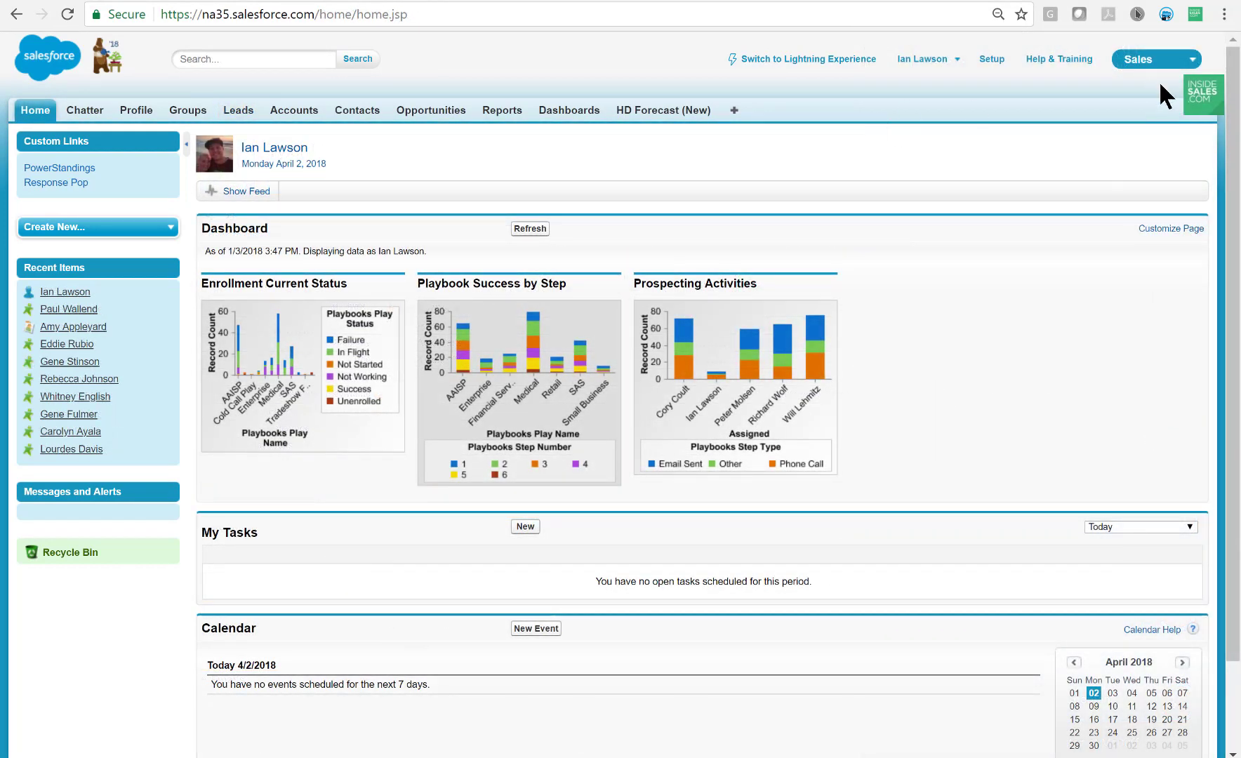
# Go to Plays from the Playbooks menu and choose Create New under the + button.
pyautogui.click(1203, 95)
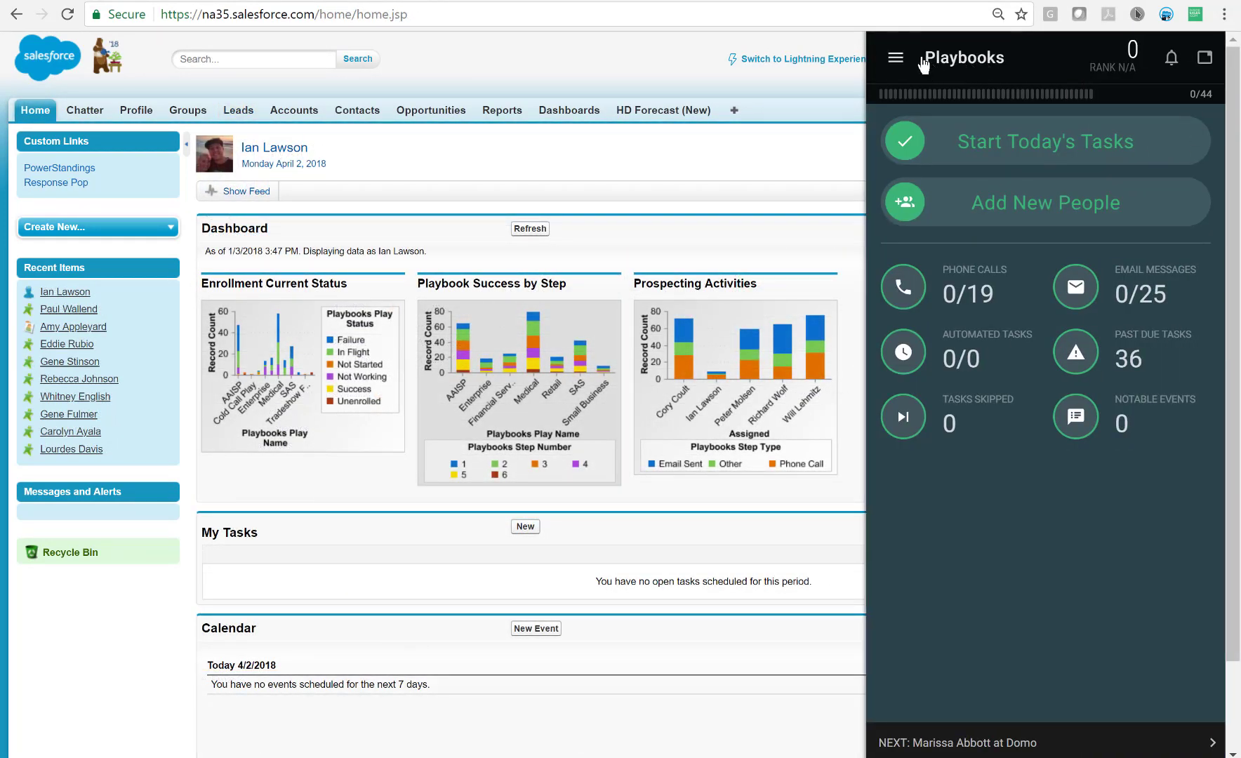
pyautogui.click(895, 57)
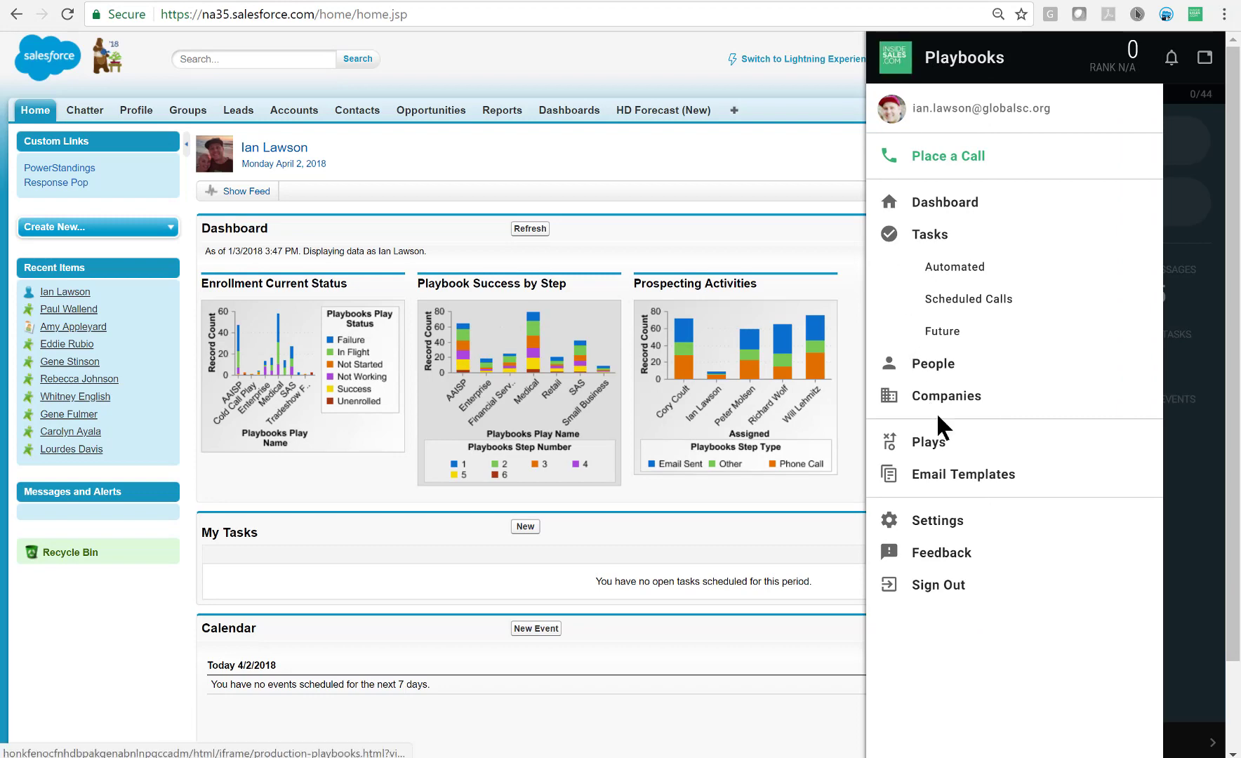
pyautogui.click(928, 441)
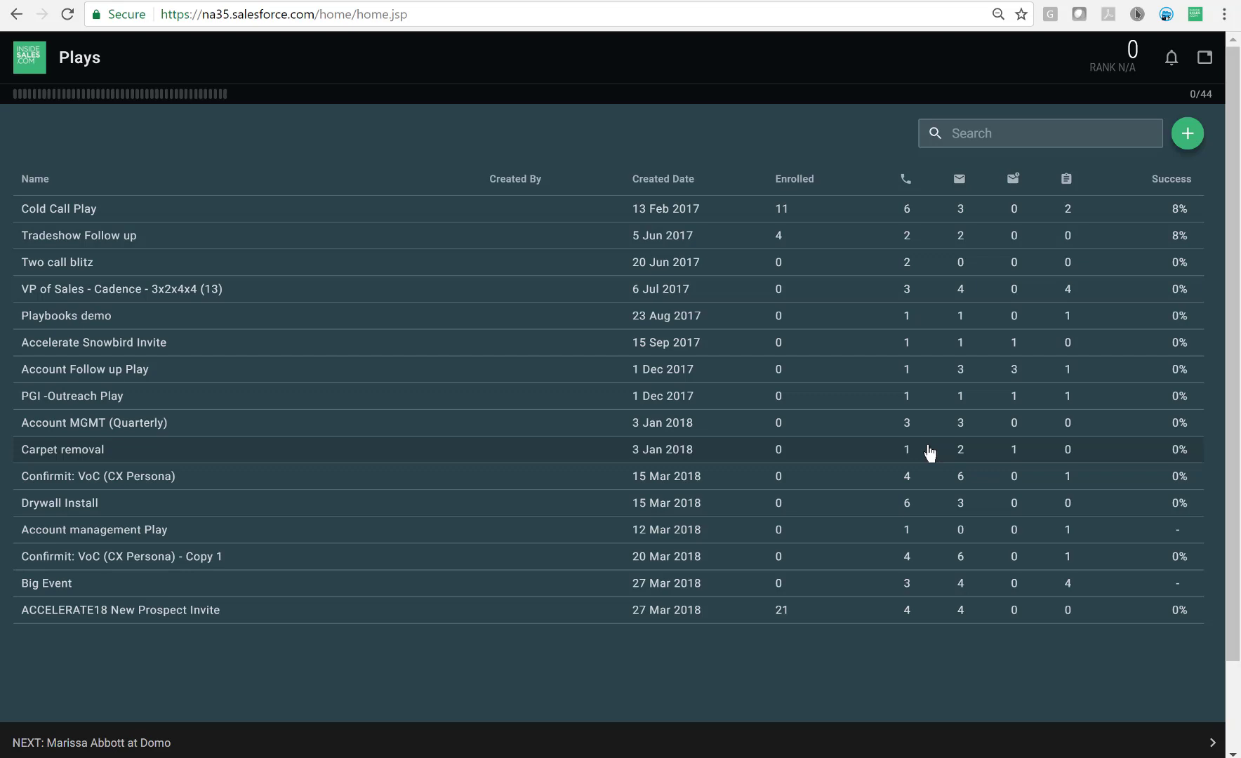
pyautogui.moveTo(1013, 365)
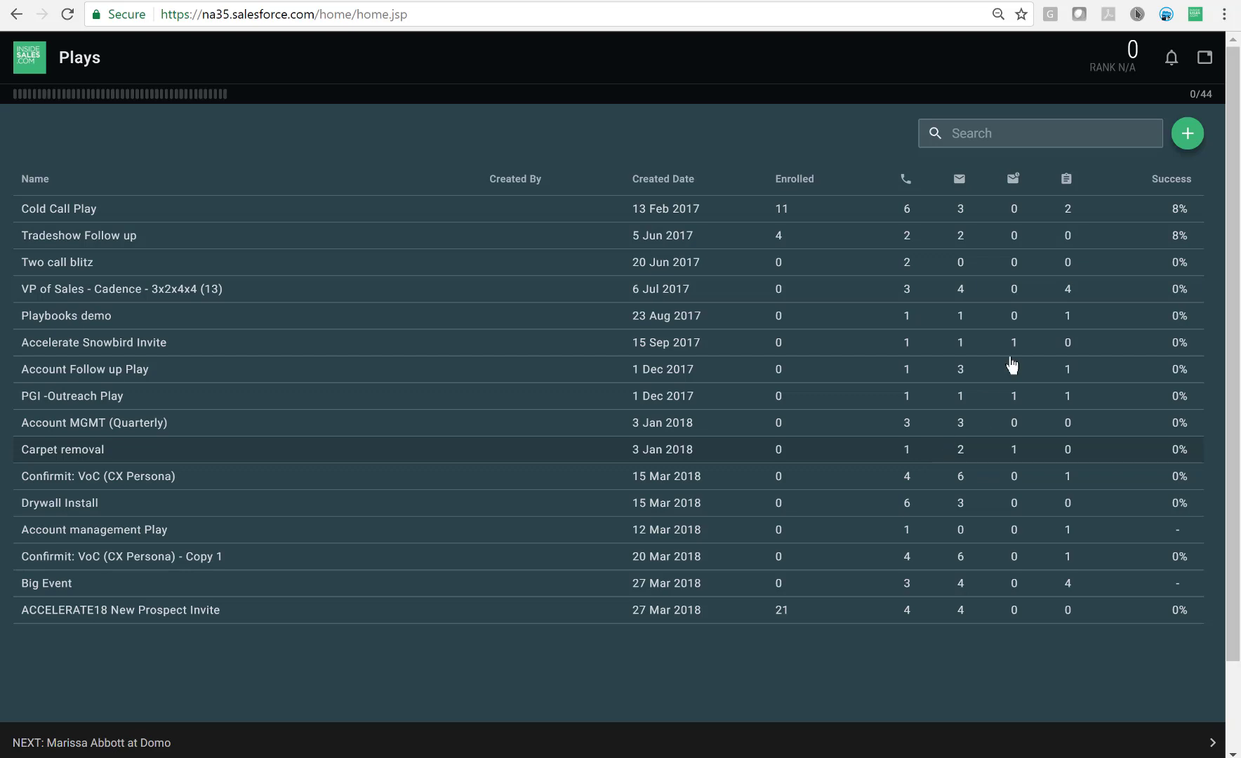
pyautogui.click(1187, 133)
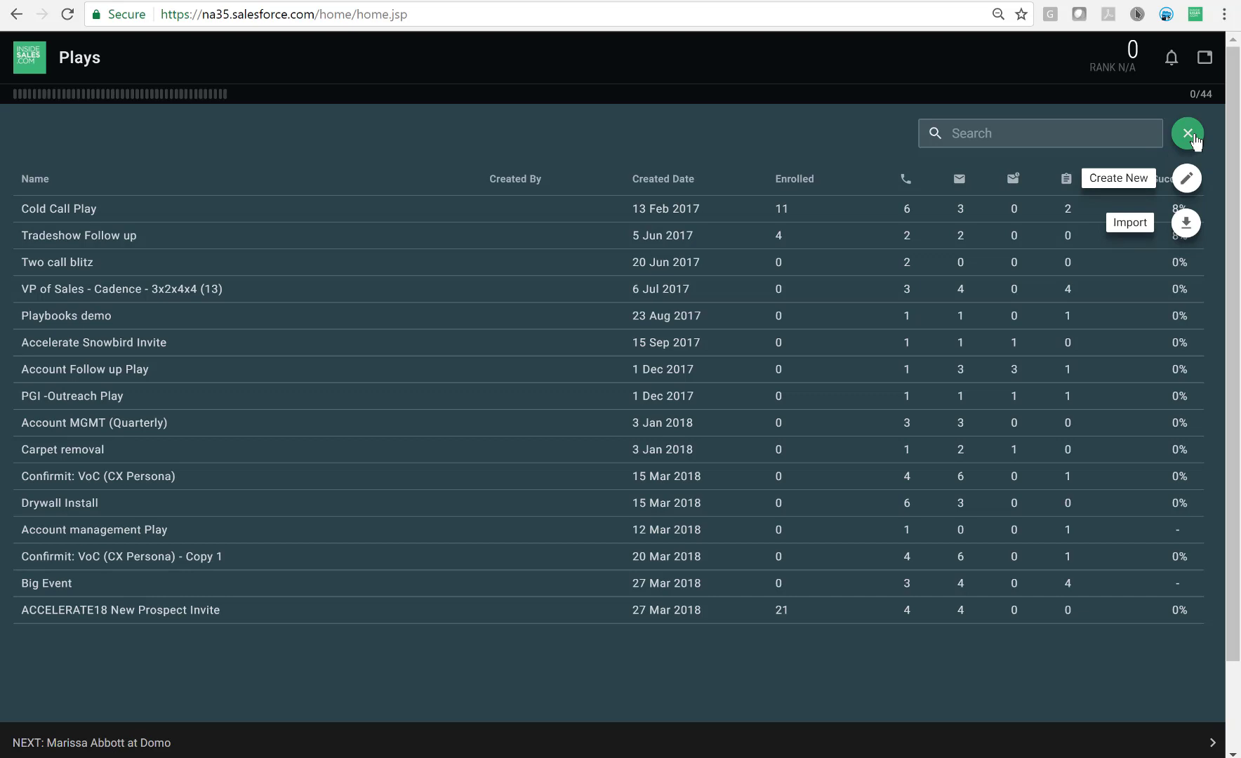
pyautogui.click(1118, 177)
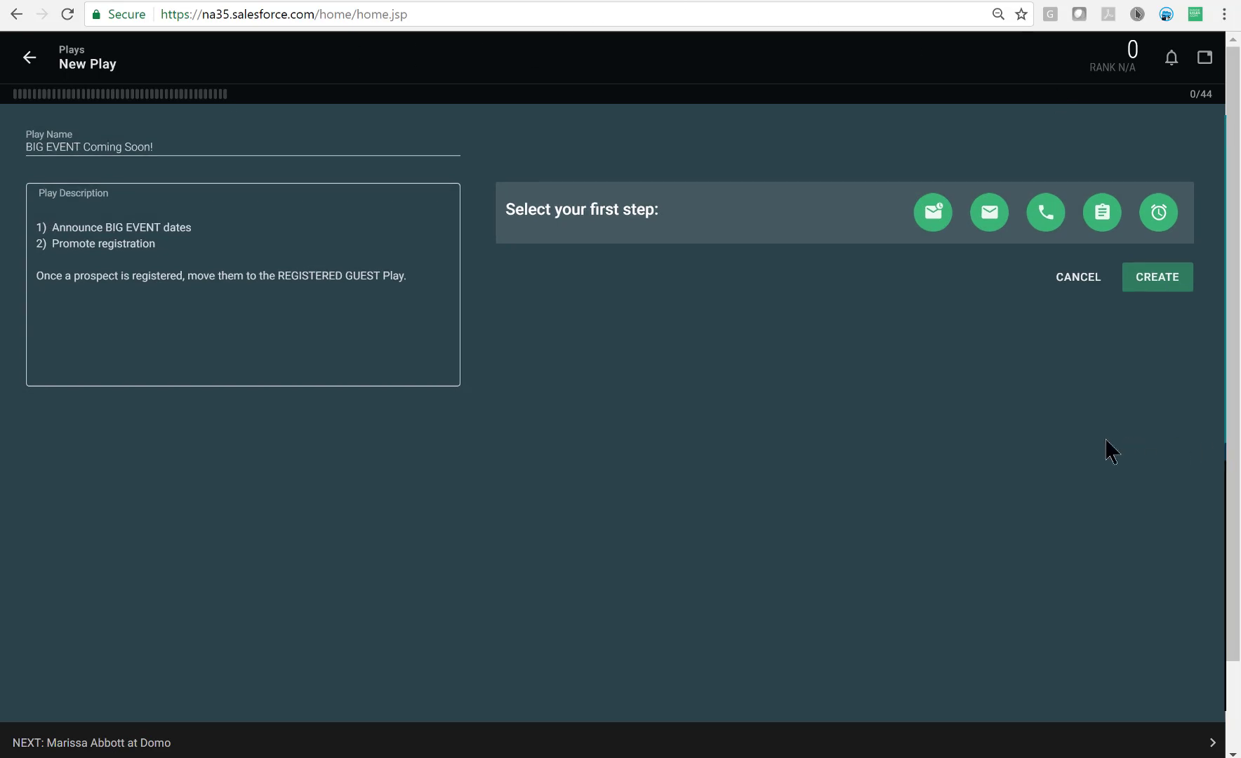
pyautogui.moveTo(954, 243)
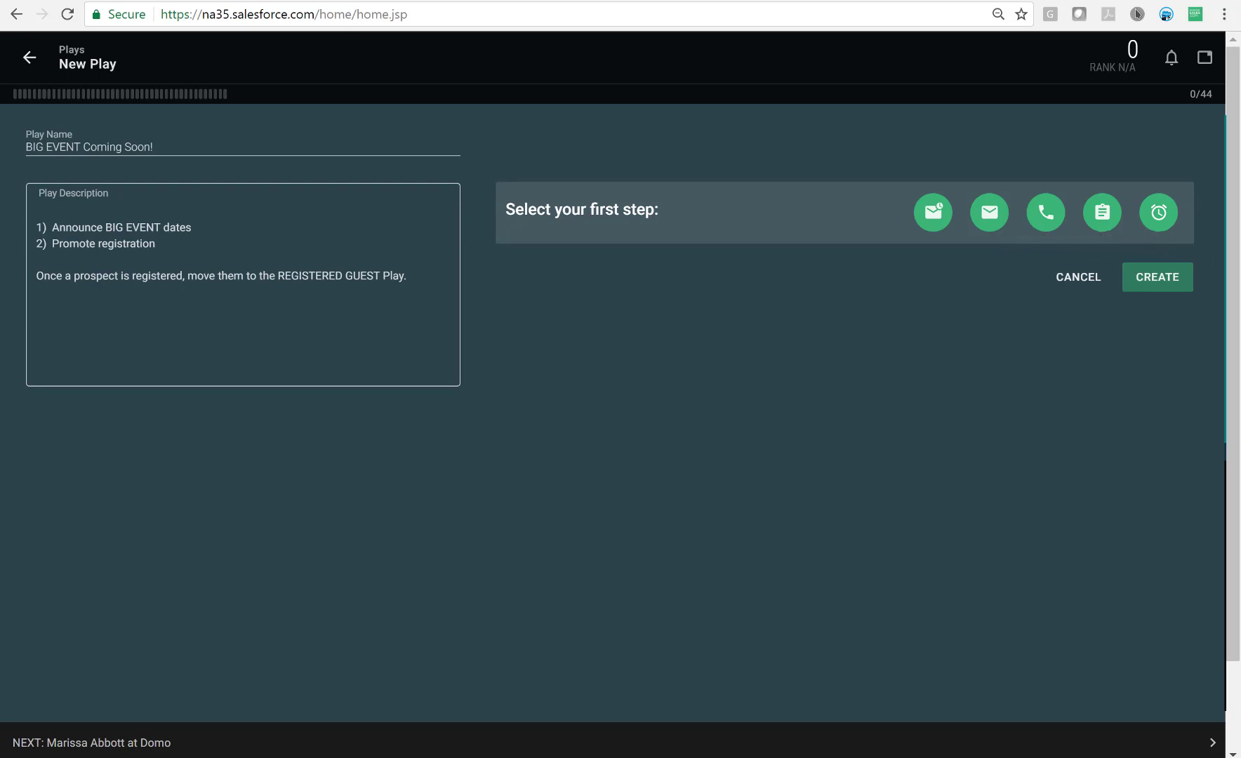
# Add a phone call step with its script and a 0-day wait to the BIG EVENT play.
pyautogui.click(1044, 212)
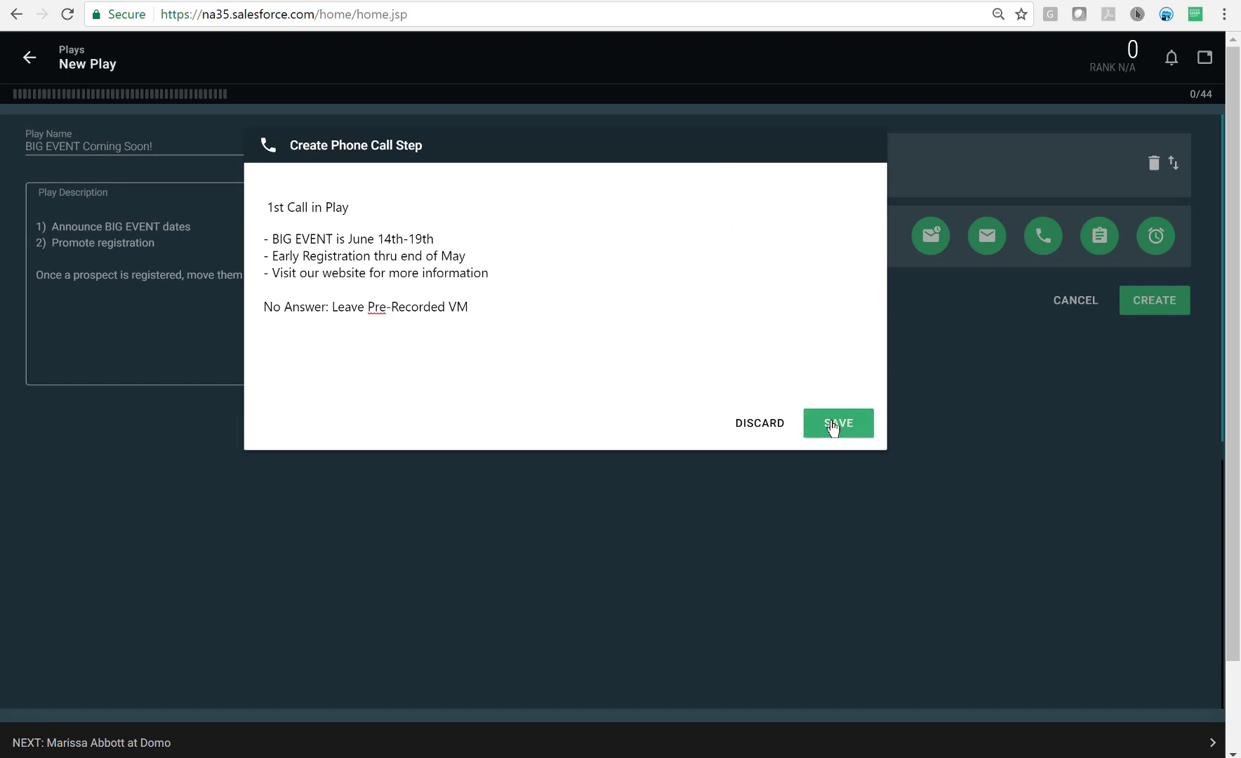
pyautogui.click(838, 423)
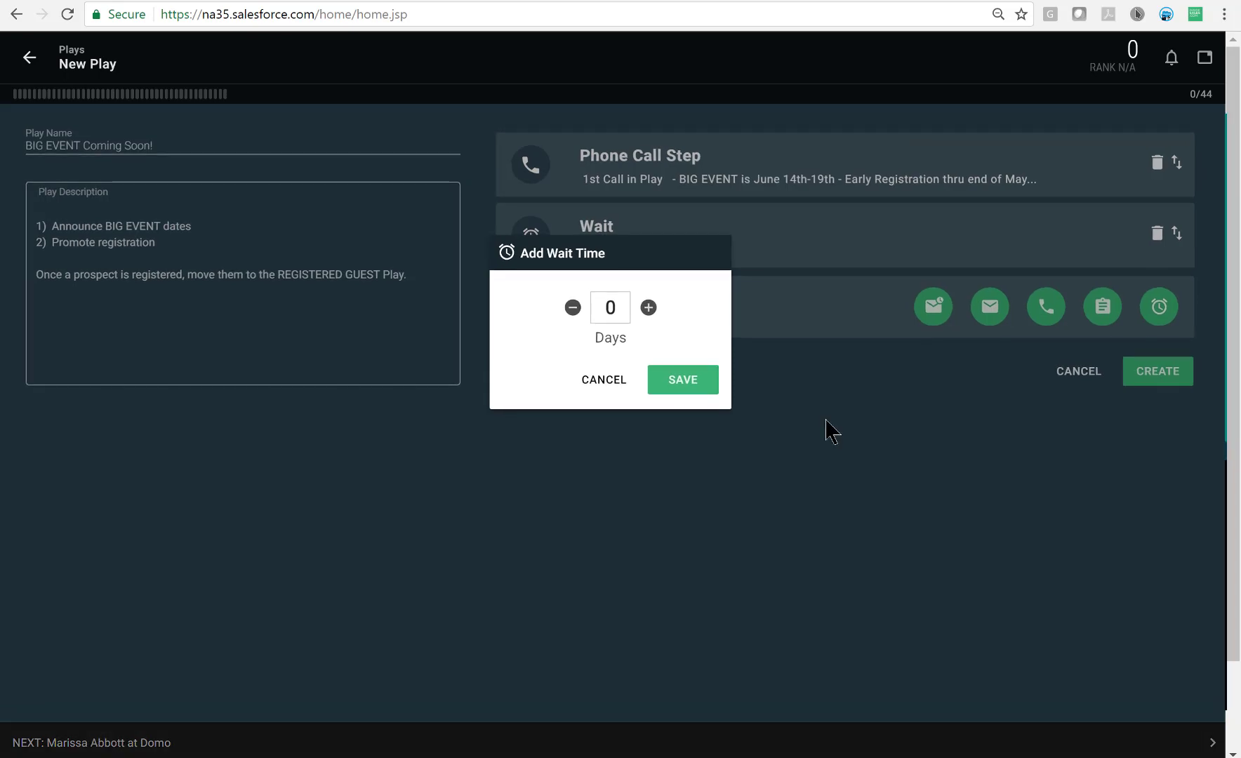
pyautogui.moveTo(683, 379)
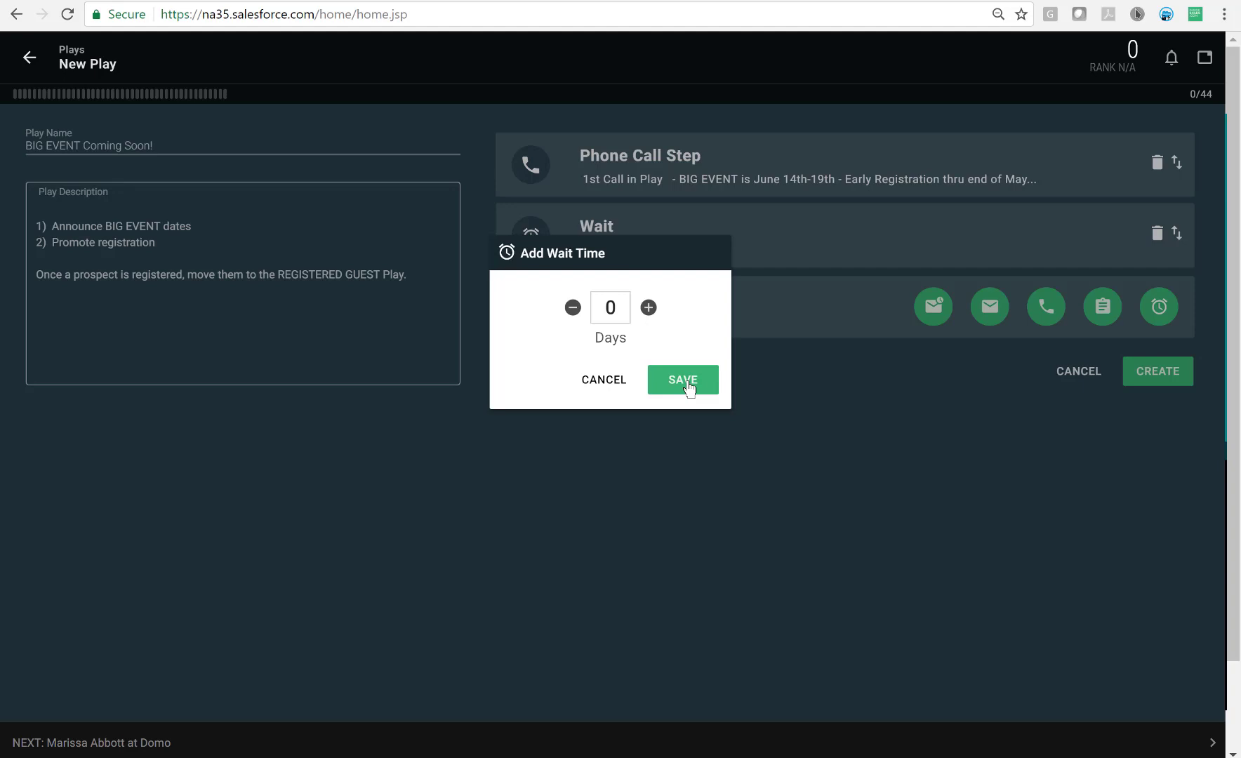
pyautogui.click(683, 379)
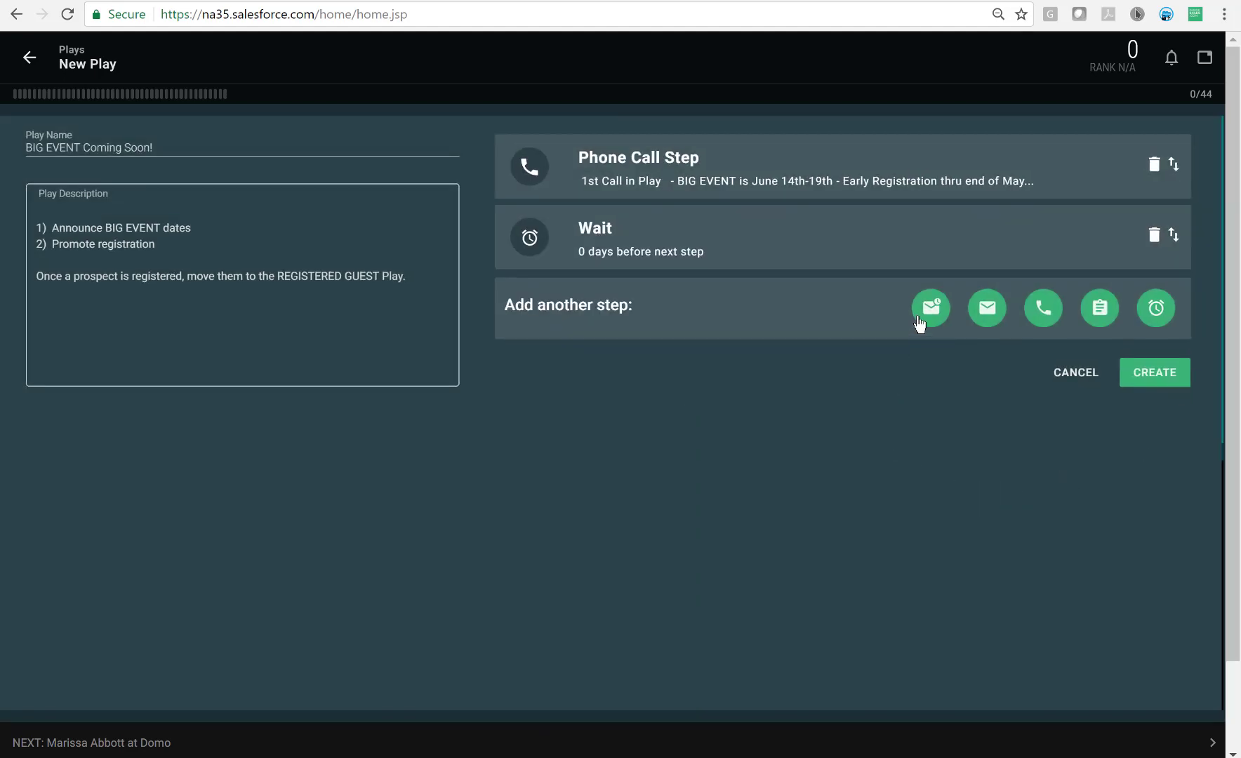
pyautogui.click(931, 309)
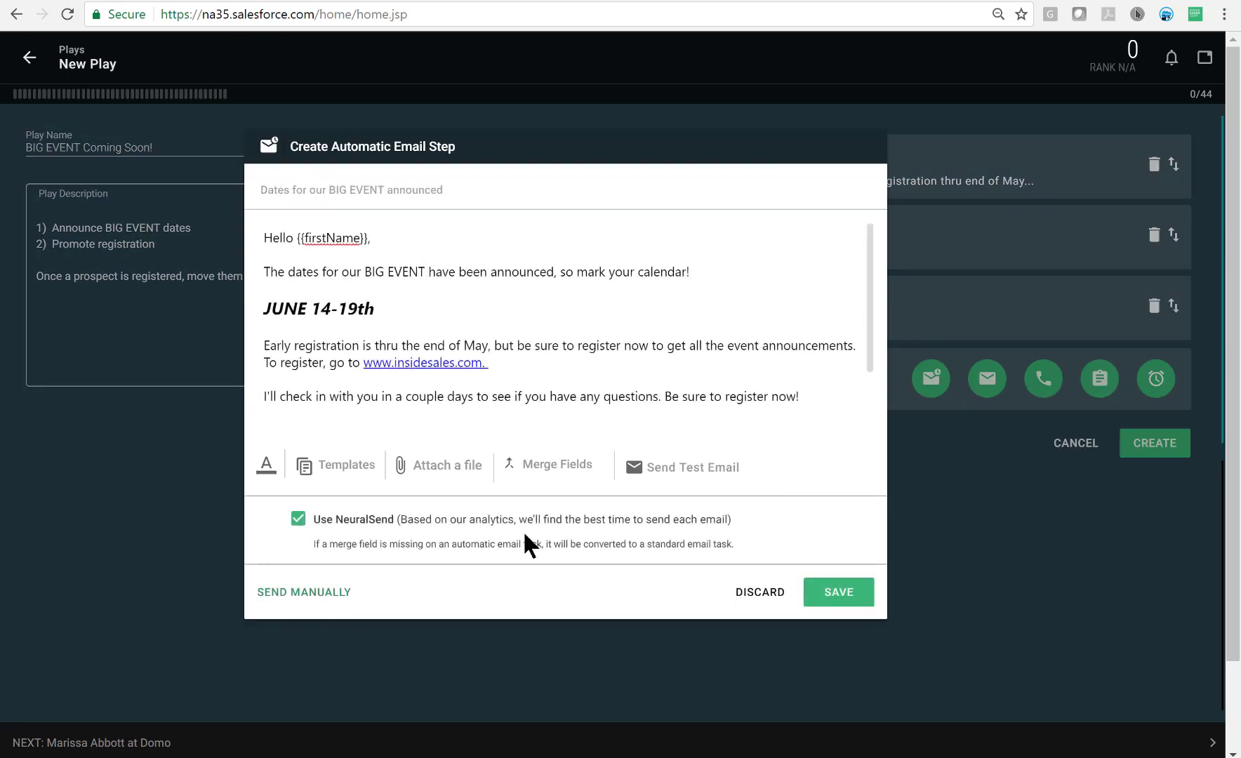
pyautogui.moveTo(606, 524)
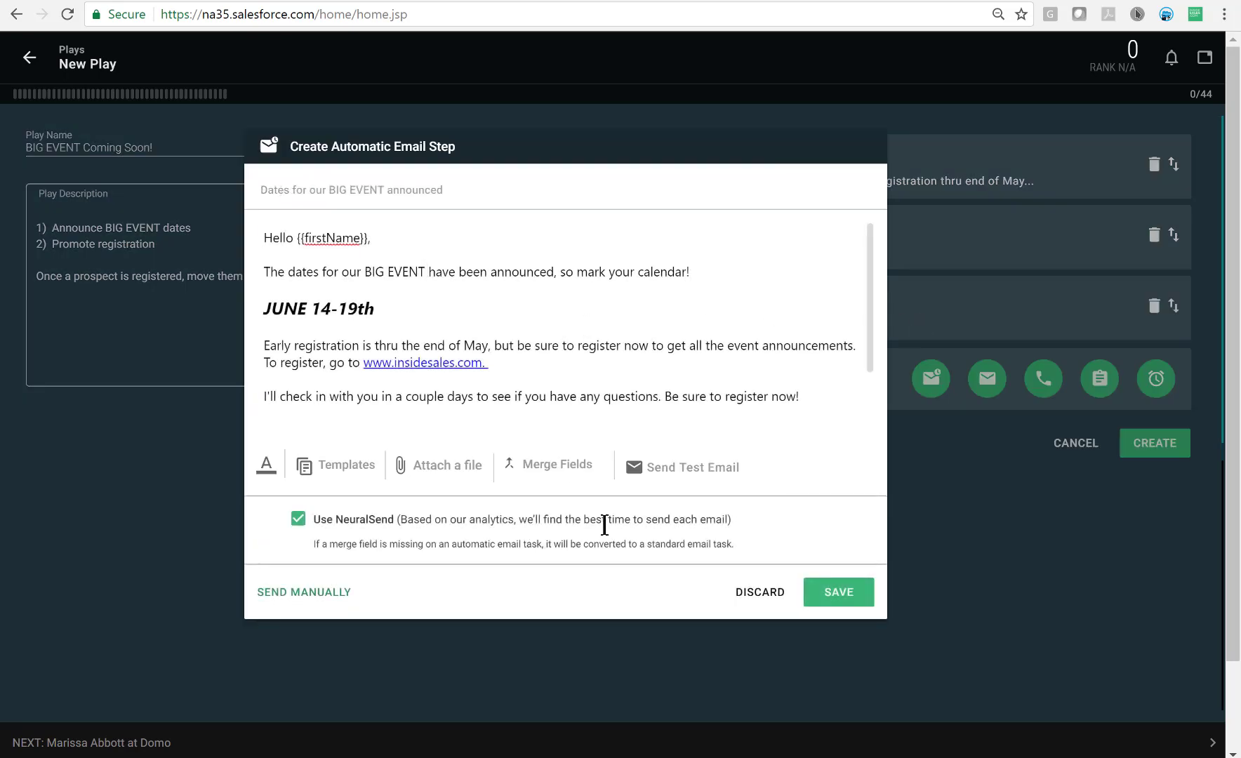
pyautogui.moveTo(840, 533)
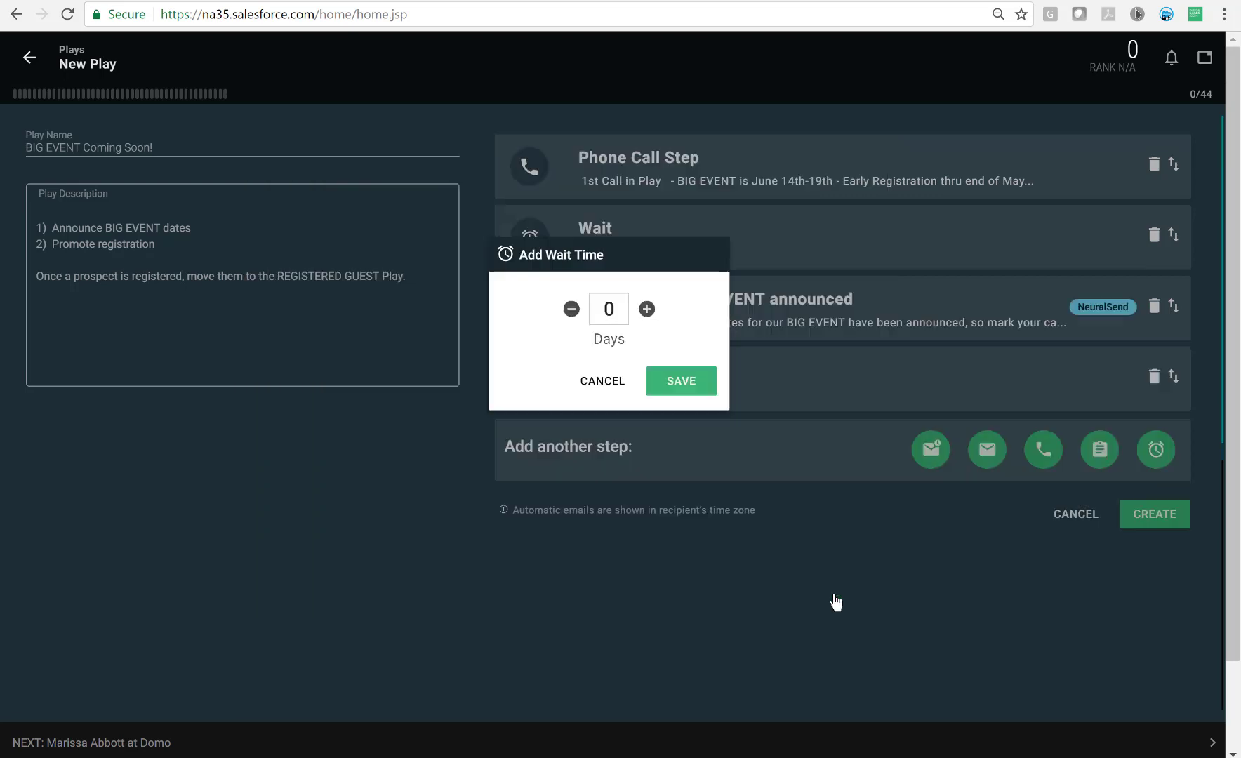
# Set a 2-day wait, then add a second phone call and a LinkedIn InMail other step.
pyautogui.click(646, 308)
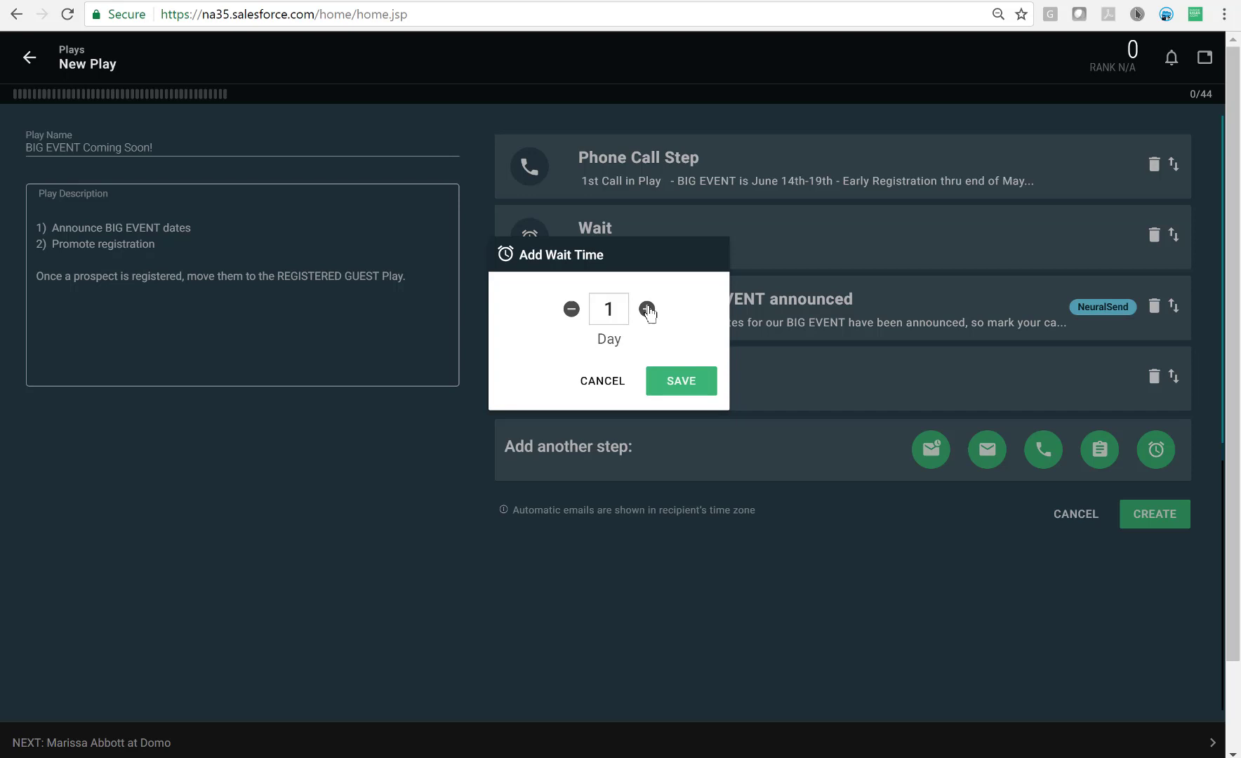
pyautogui.click(681, 381)
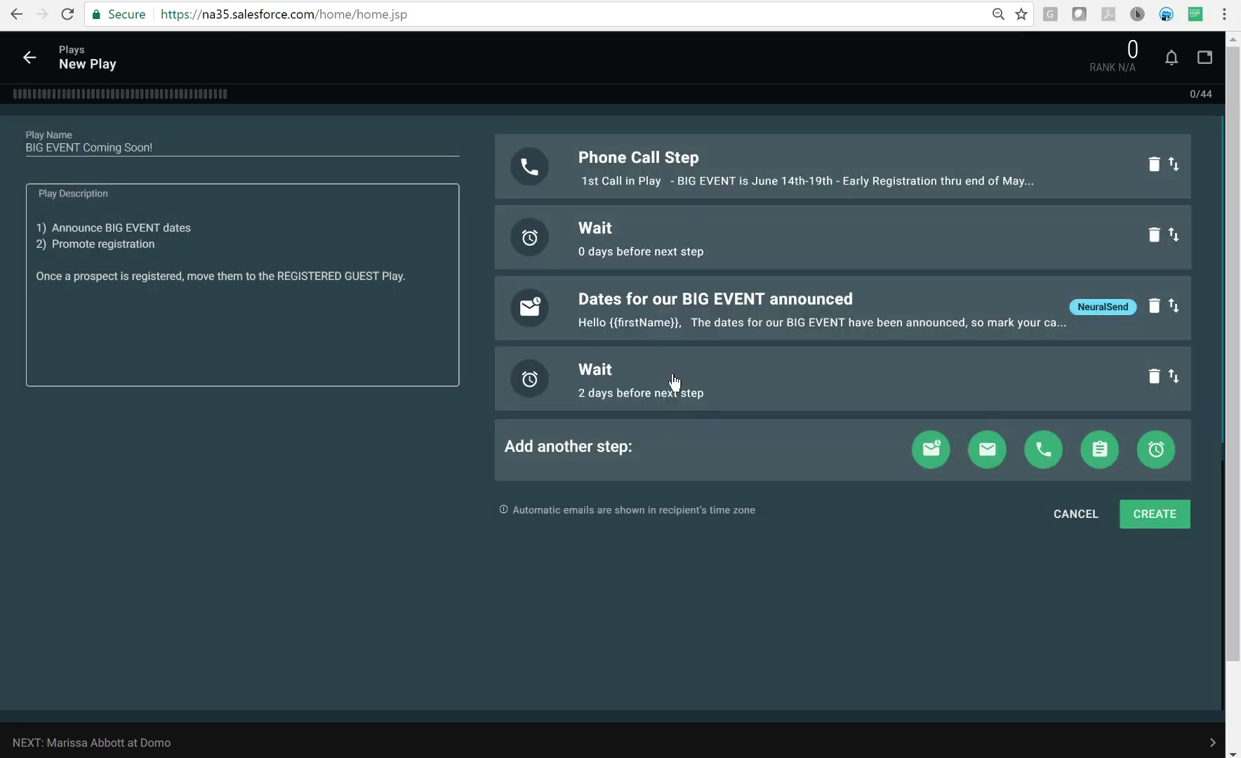
pyautogui.click(1042, 450)
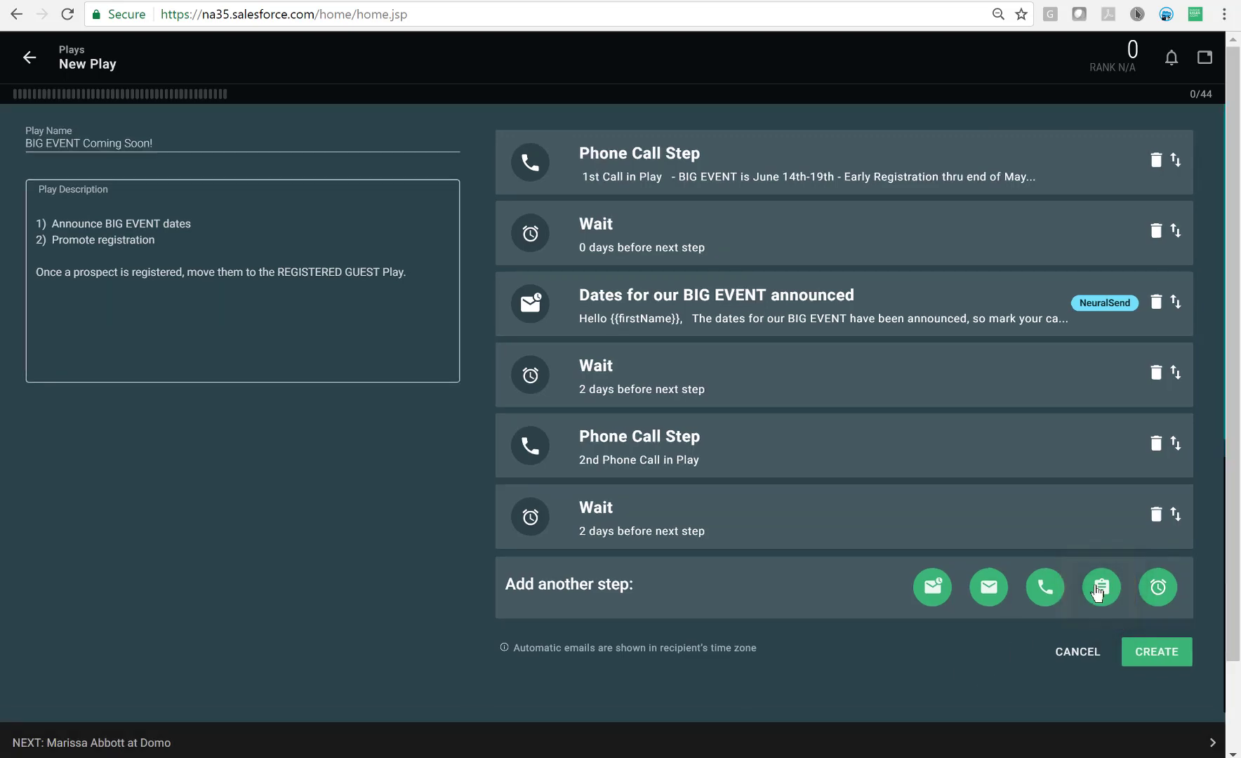
pyautogui.click(1100, 587)
pyautogui.write('-LinkedIn InMail')
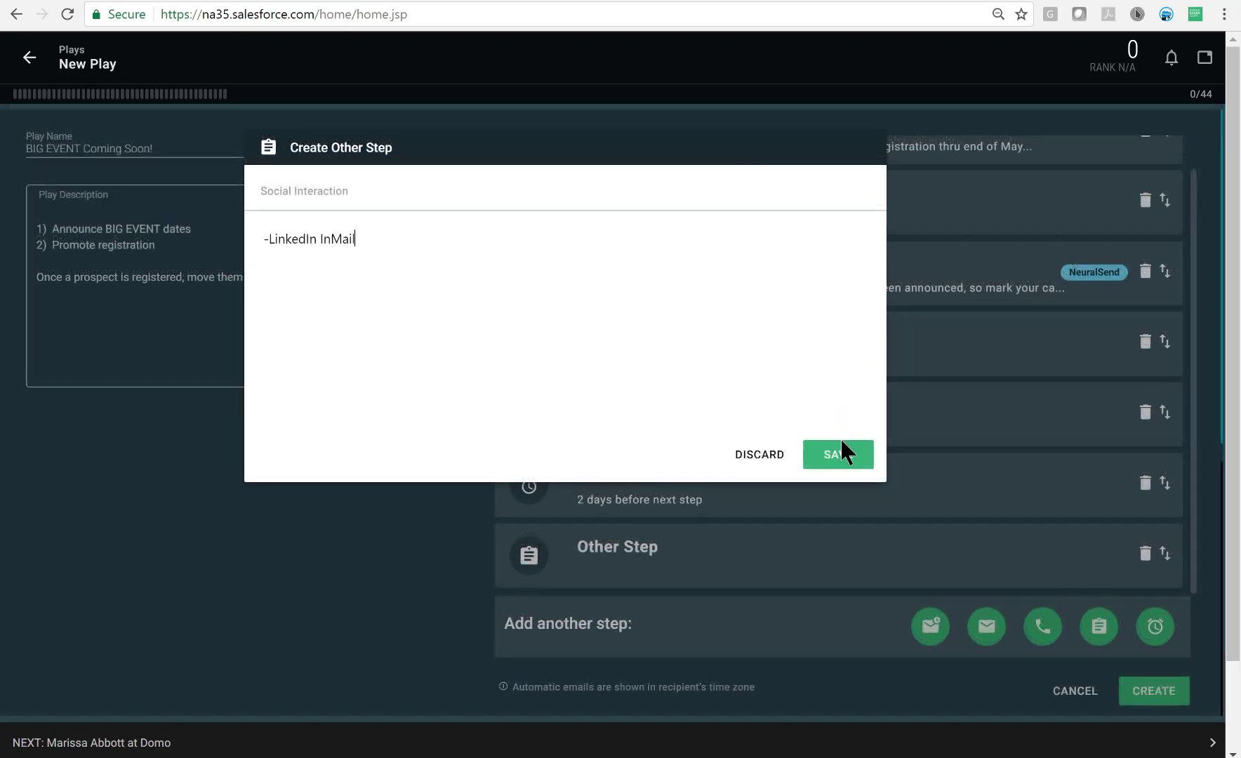
pyautogui.click(838, 454)
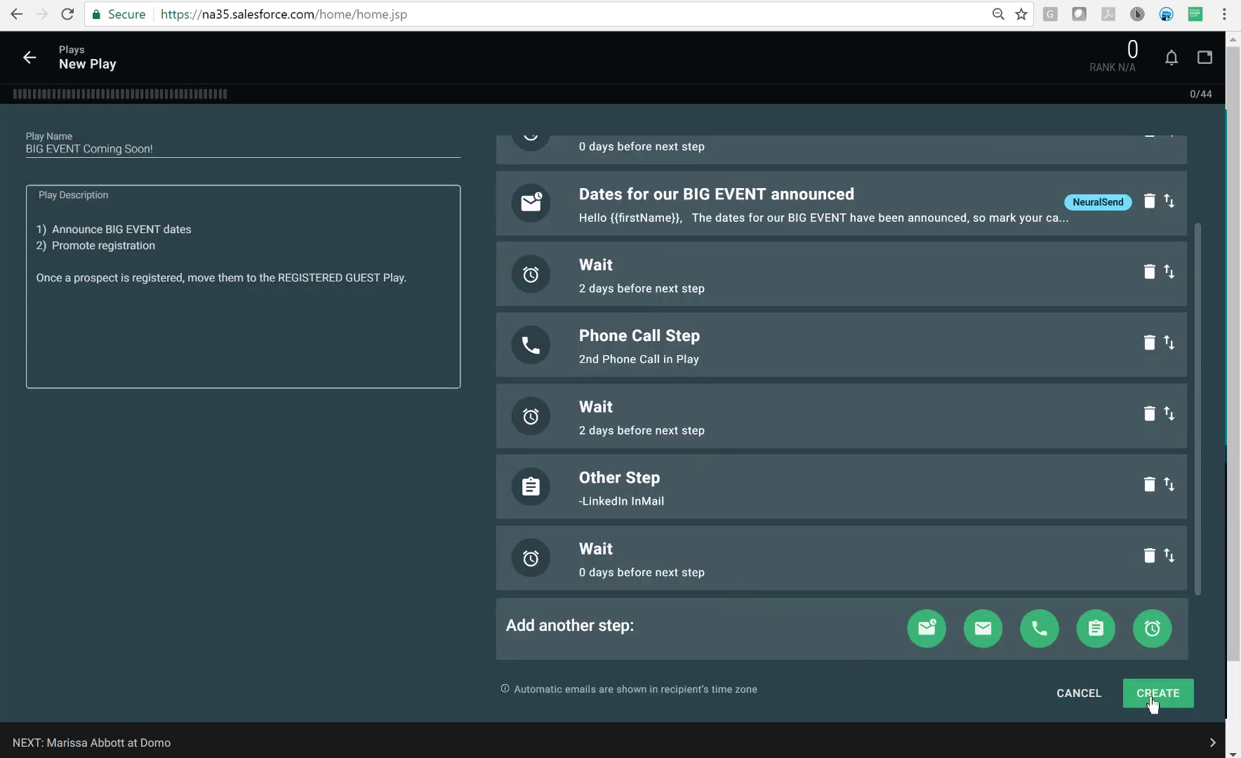
# Save the new BIG EVENT Coming Soon! play and confirm it in the Plays list.
pyautogui.click(1158, 693)
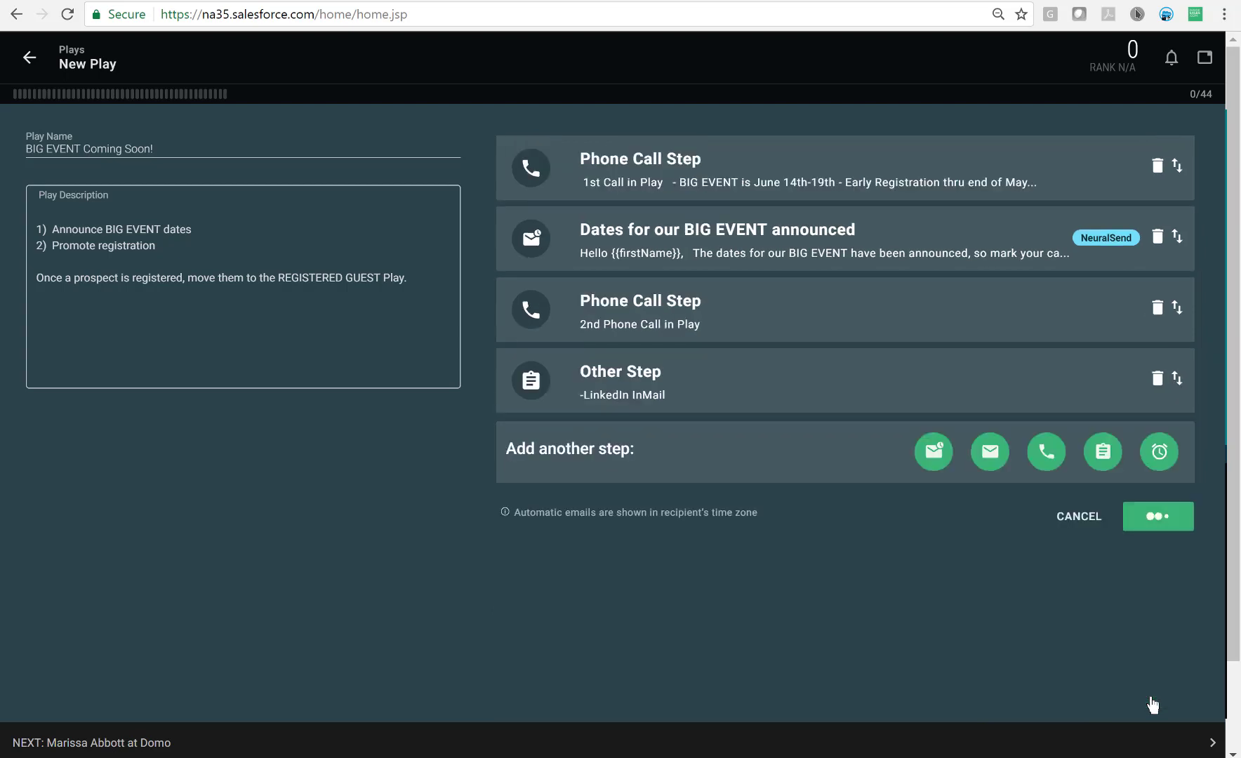
pyautogui.click(1159, 515)
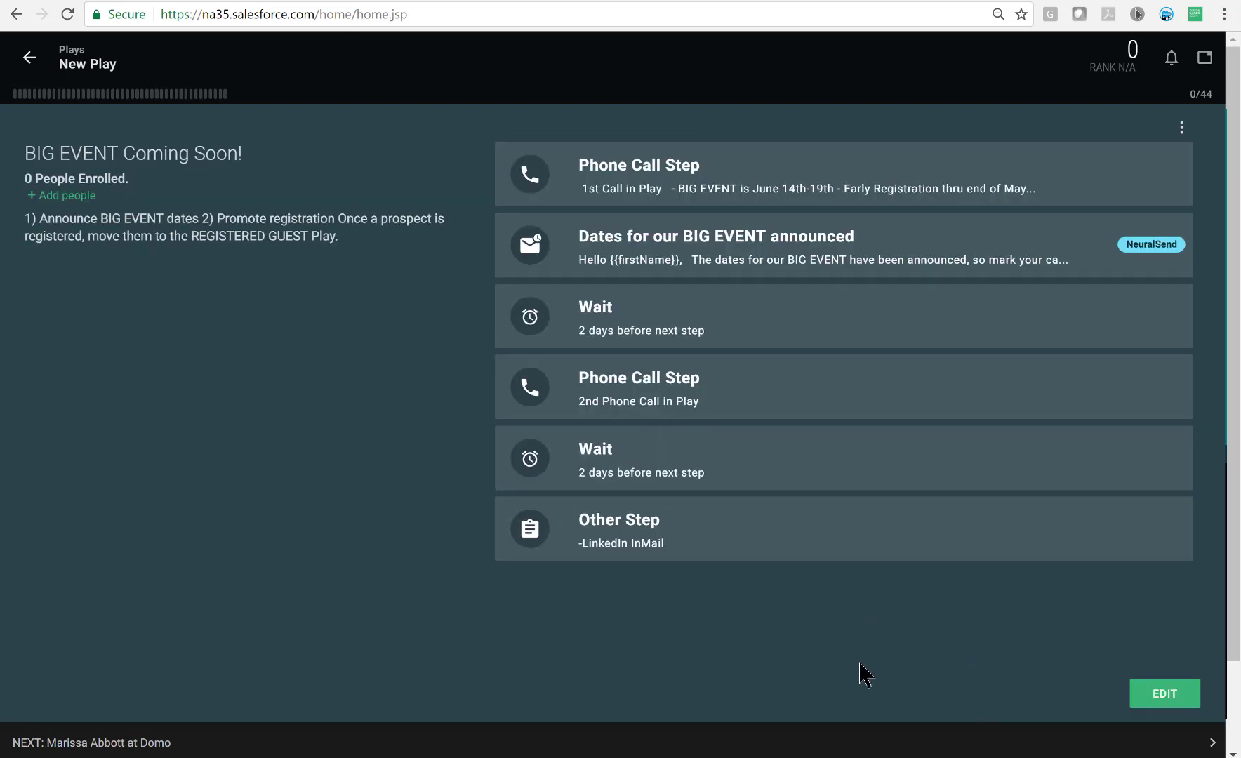
pyautogui.click(30, 57)
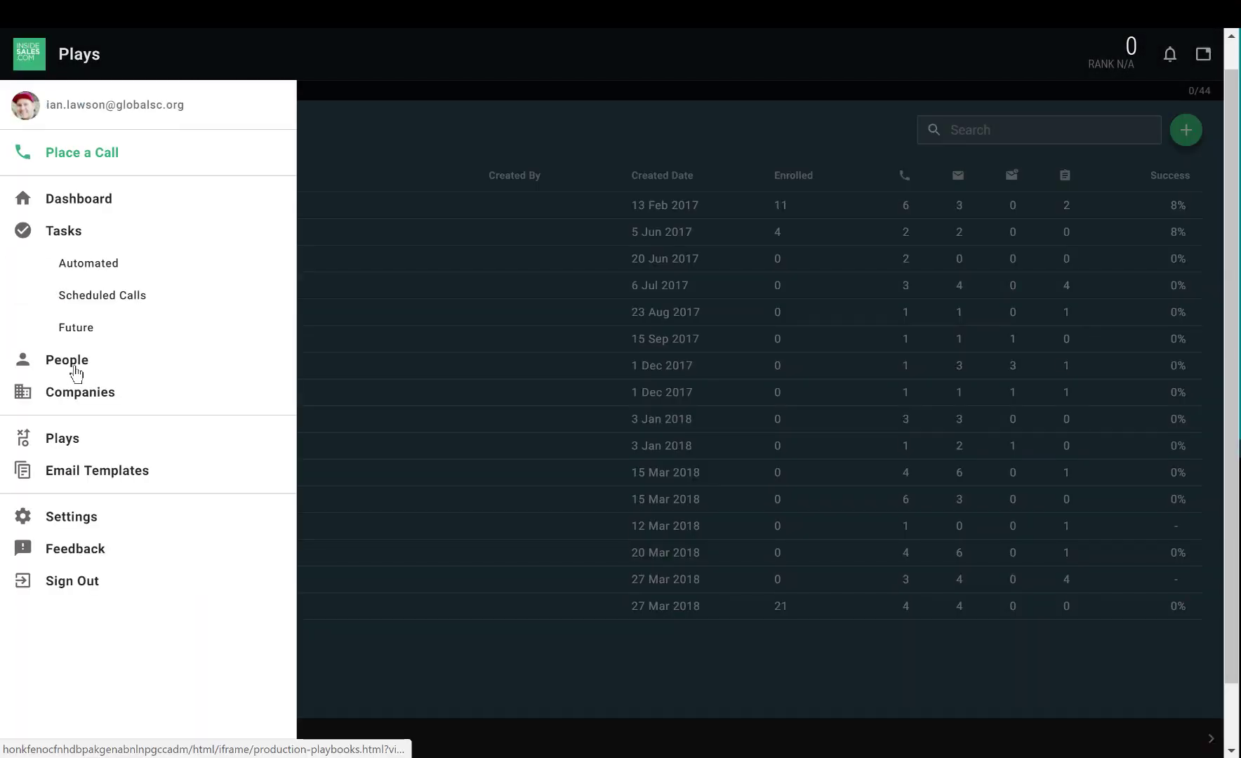
# Filter the People list to show only people not enrolled in a play.
pyautogui.click(67, 360)
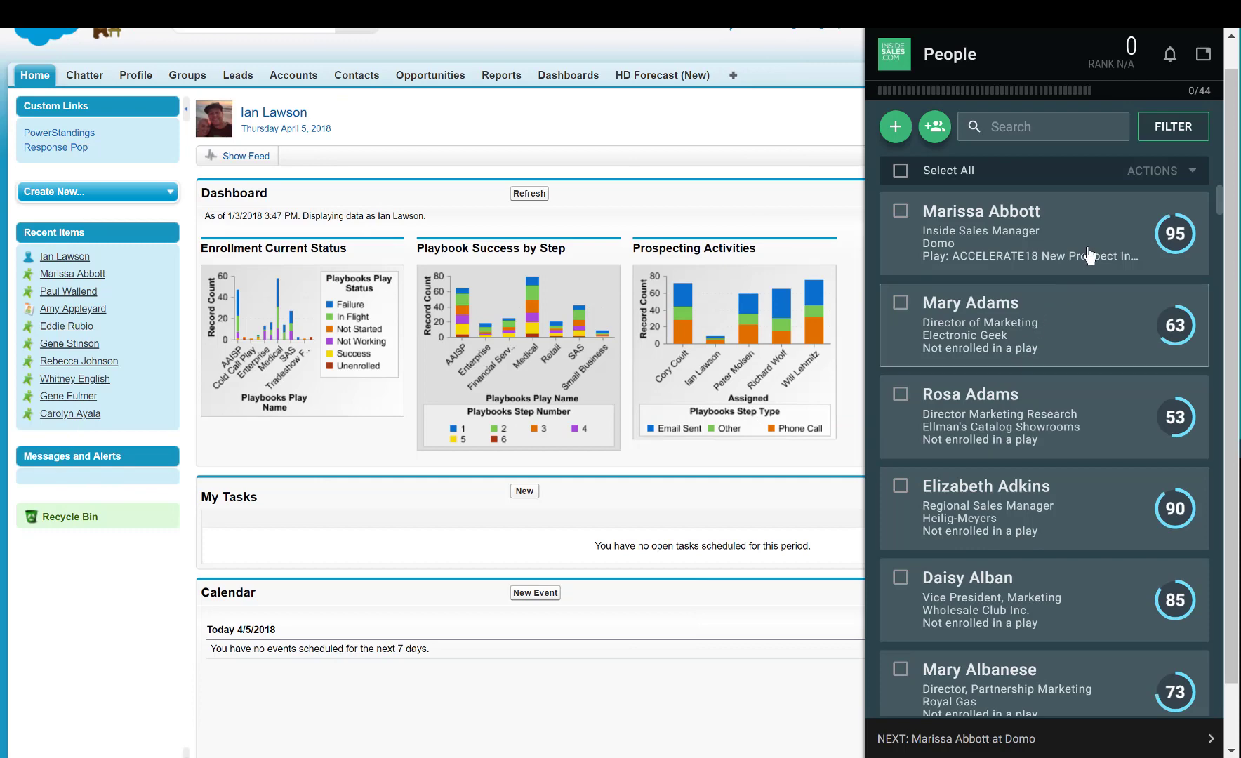
pyautogui.click(1172, 126)
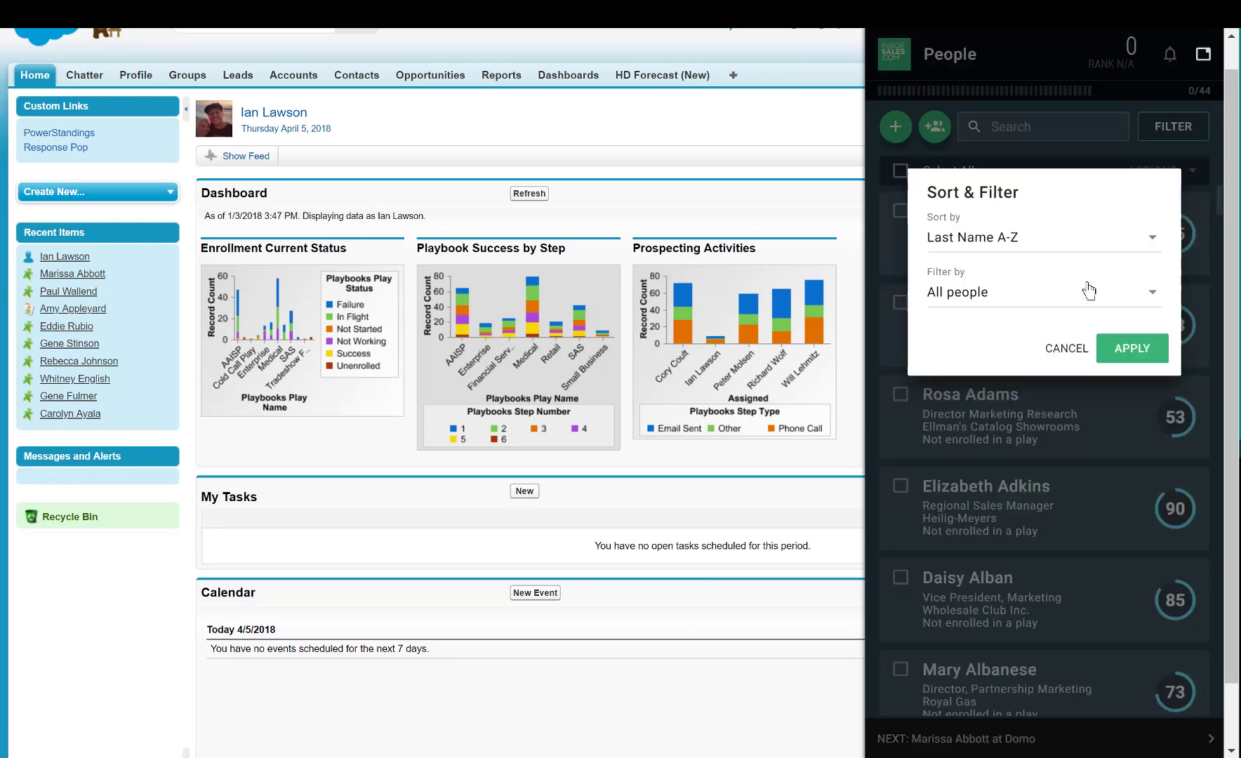
pyautogui.click(1042, 291)
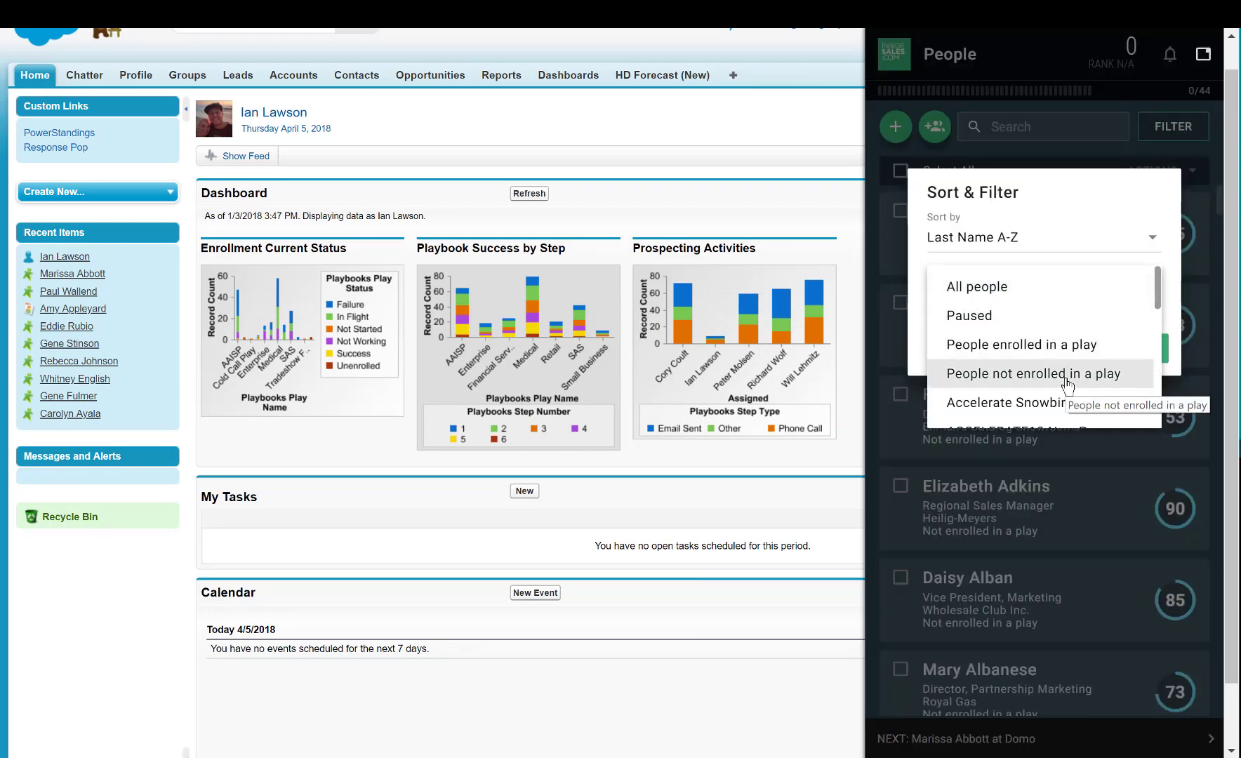
pyautogui.click(1034, 374)
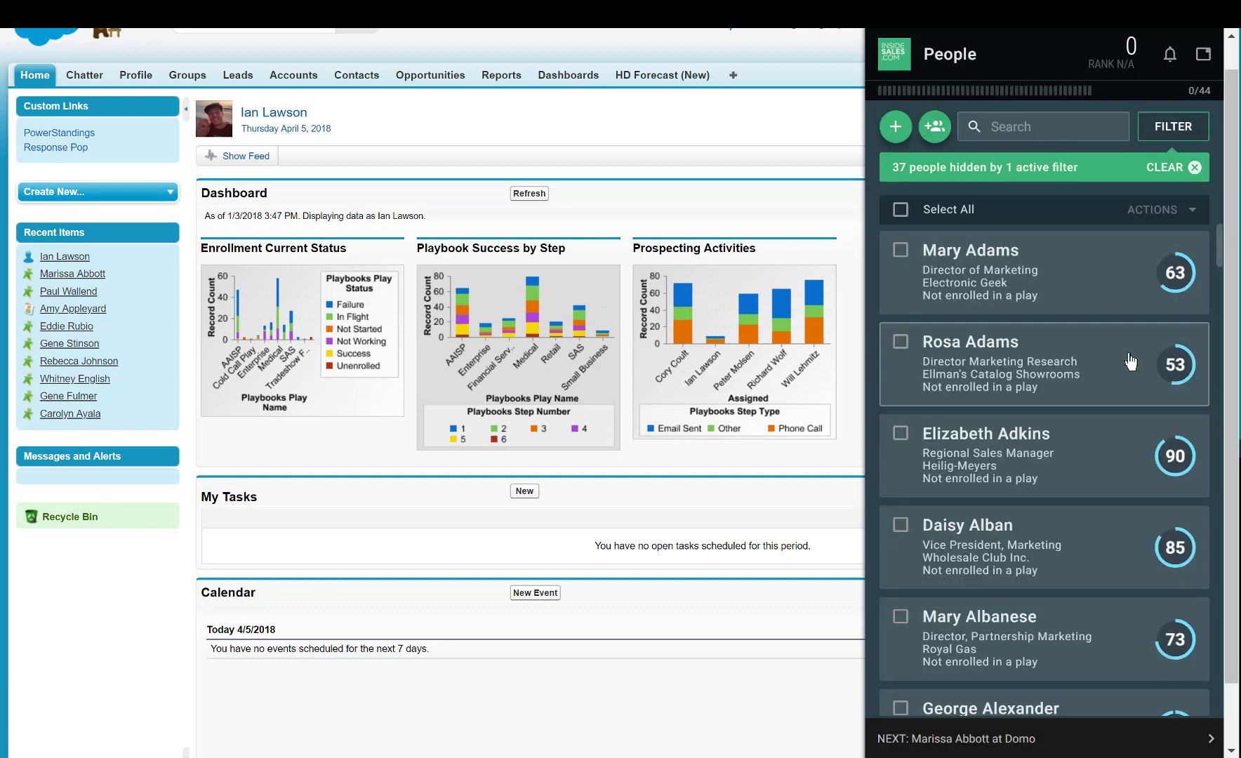
# Select all 58 unenrolled people and assign them to BIG EVENT Coming Soon!
pyautogui.click(900, 209)
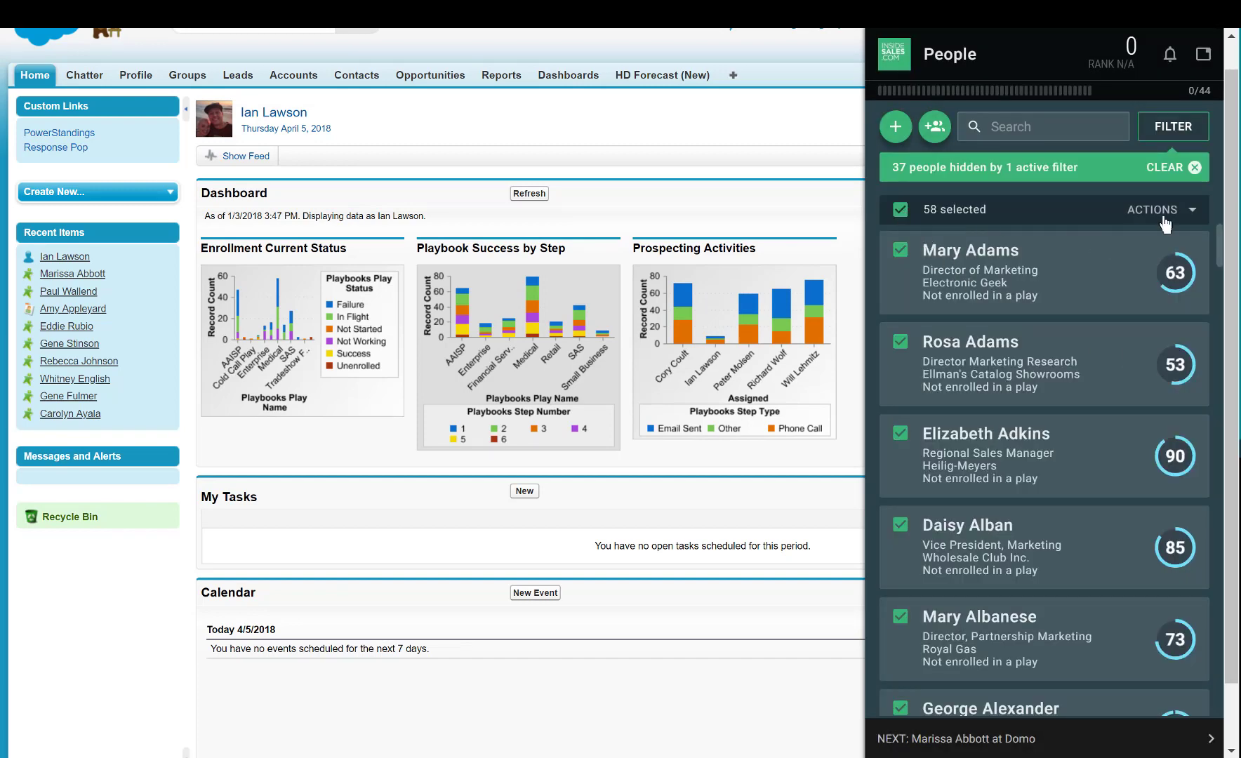
pyautogui.click(1157, 210)
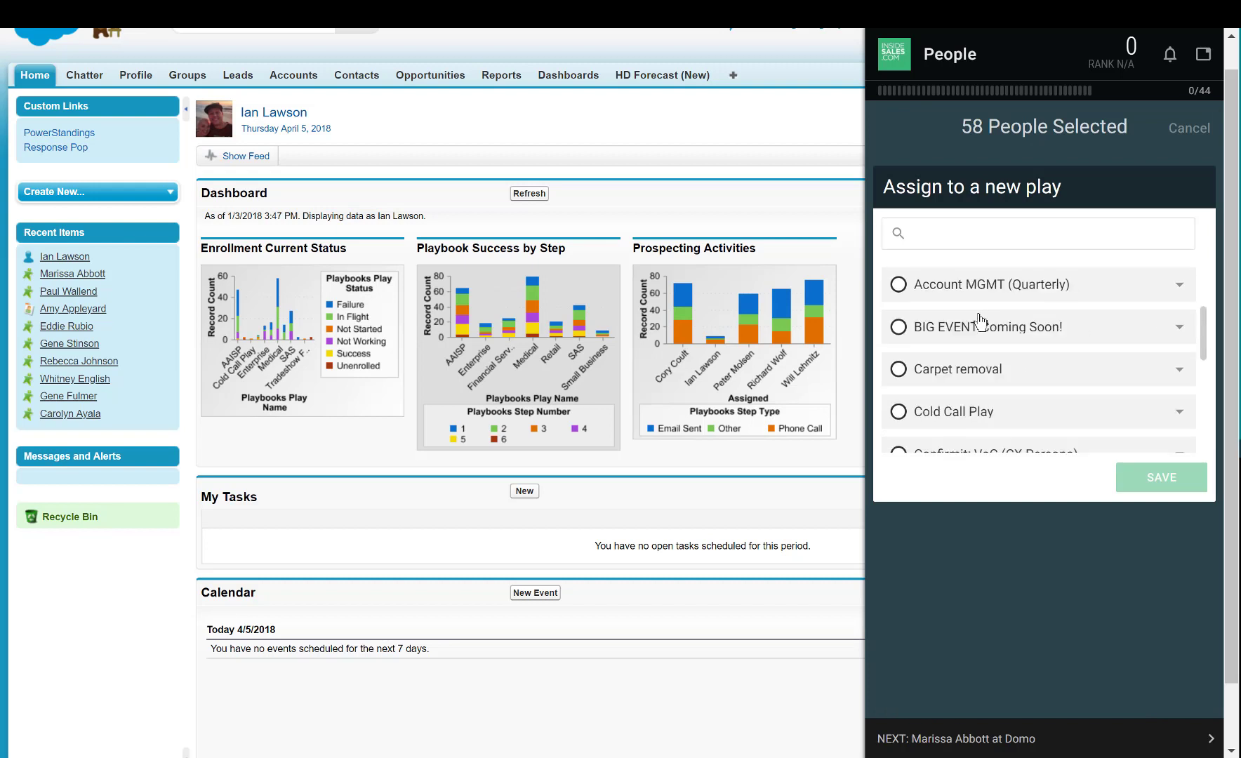
pyautogui.click(899, 327)
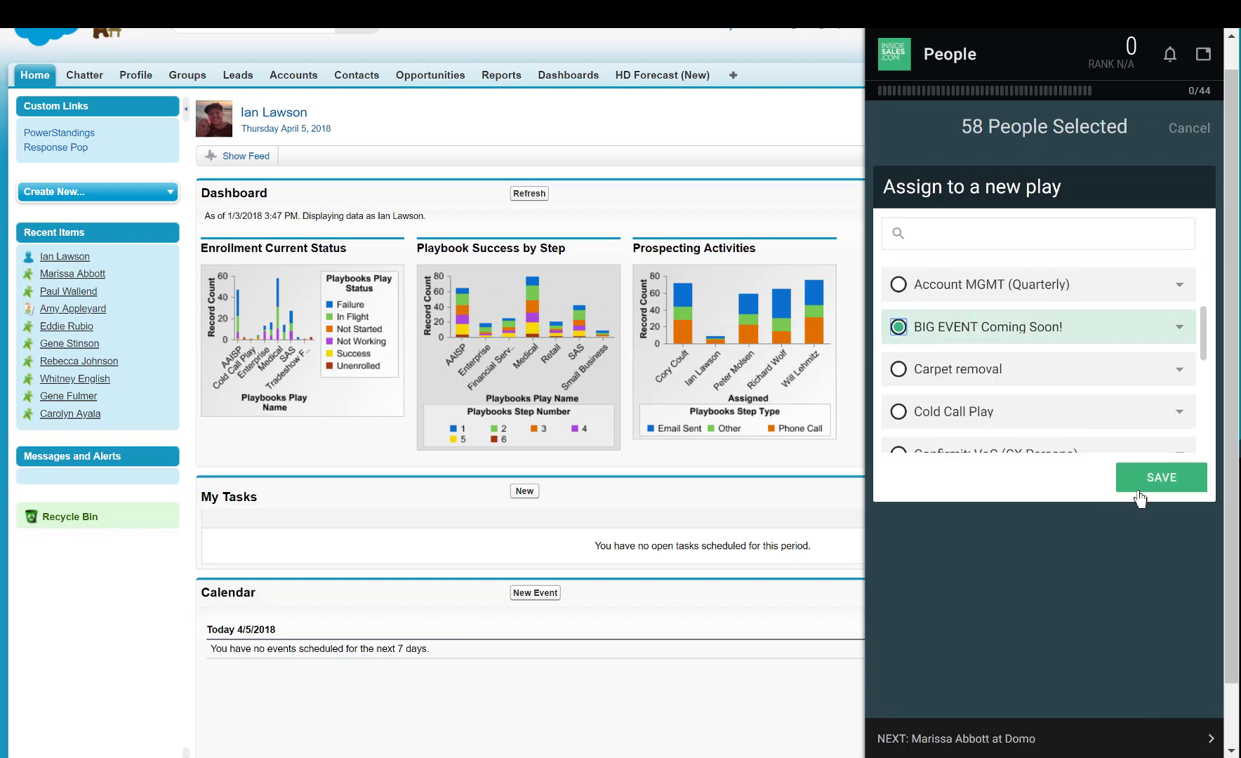